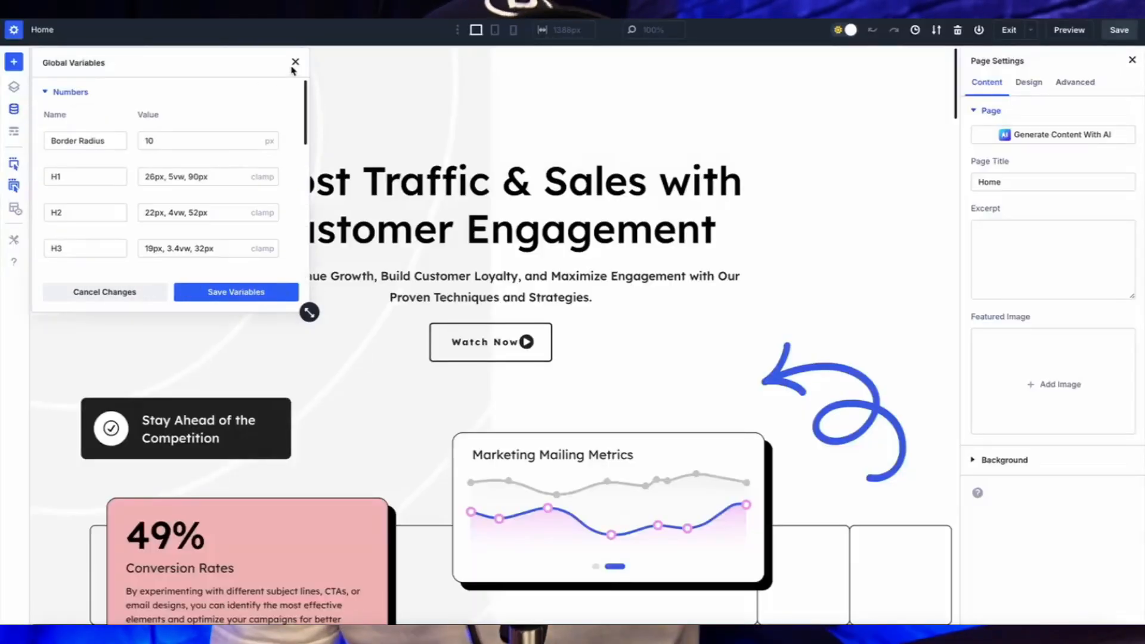
- Close the Global Variables panel listing the H1, H2 and H3 clamp sizes
click(294, 62)
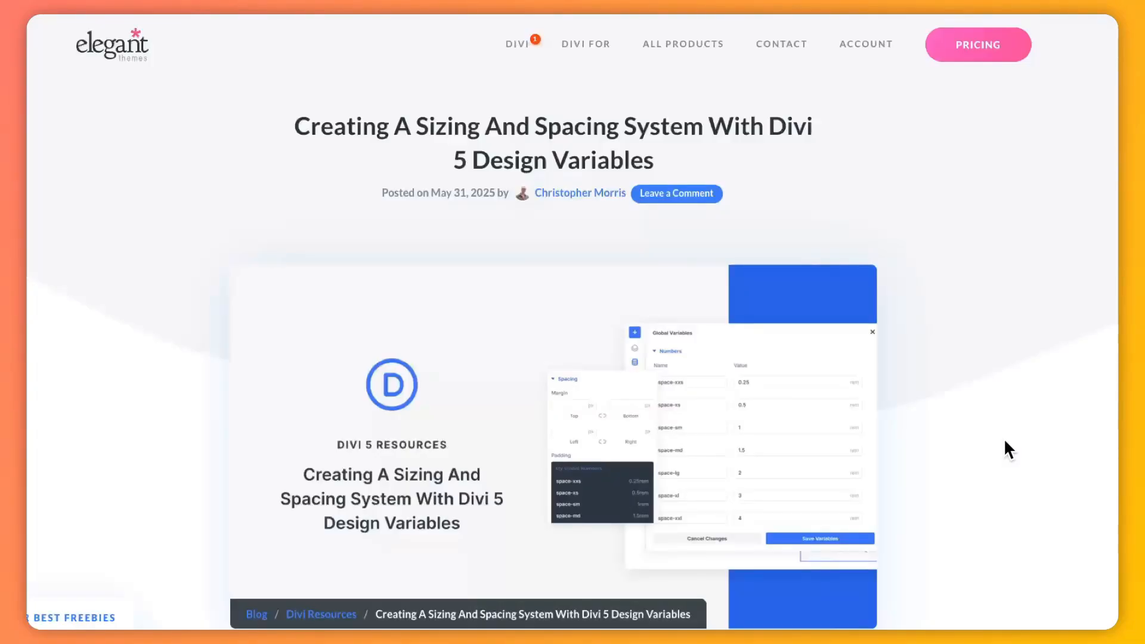
scroll(down, 3)
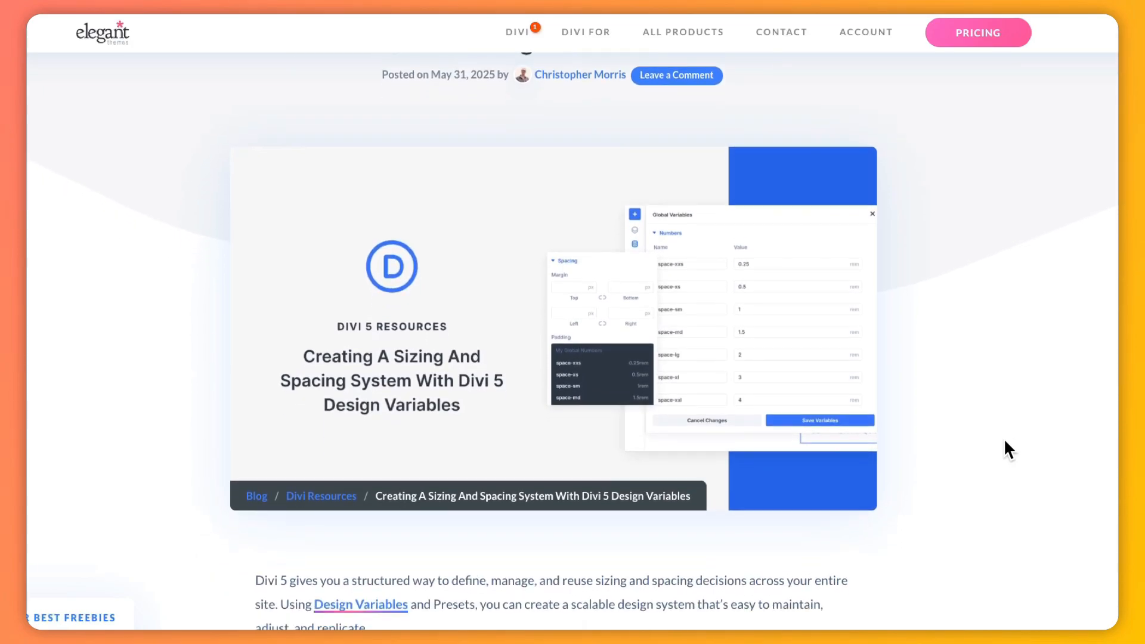
scroll(down, 3)
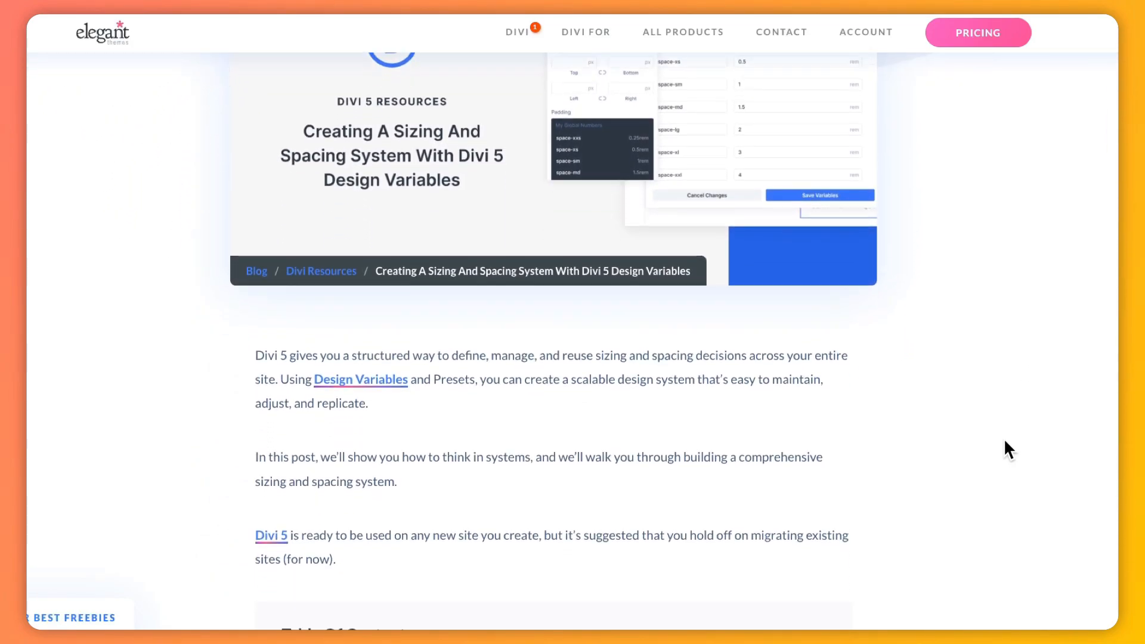
scroll(down, 3)
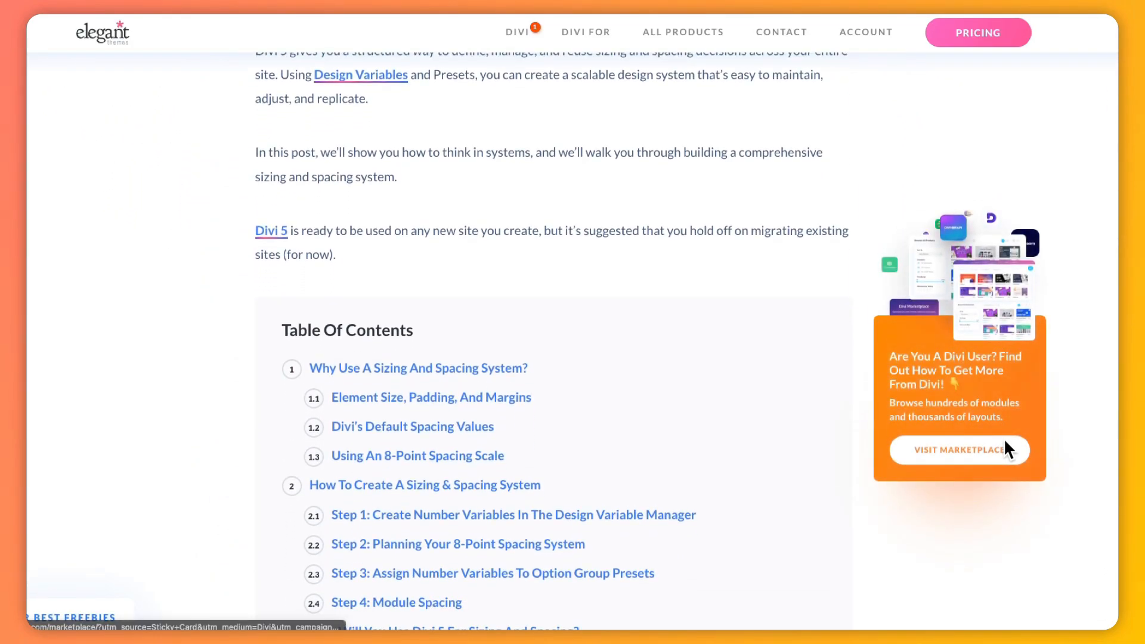
scroll(down, 3)
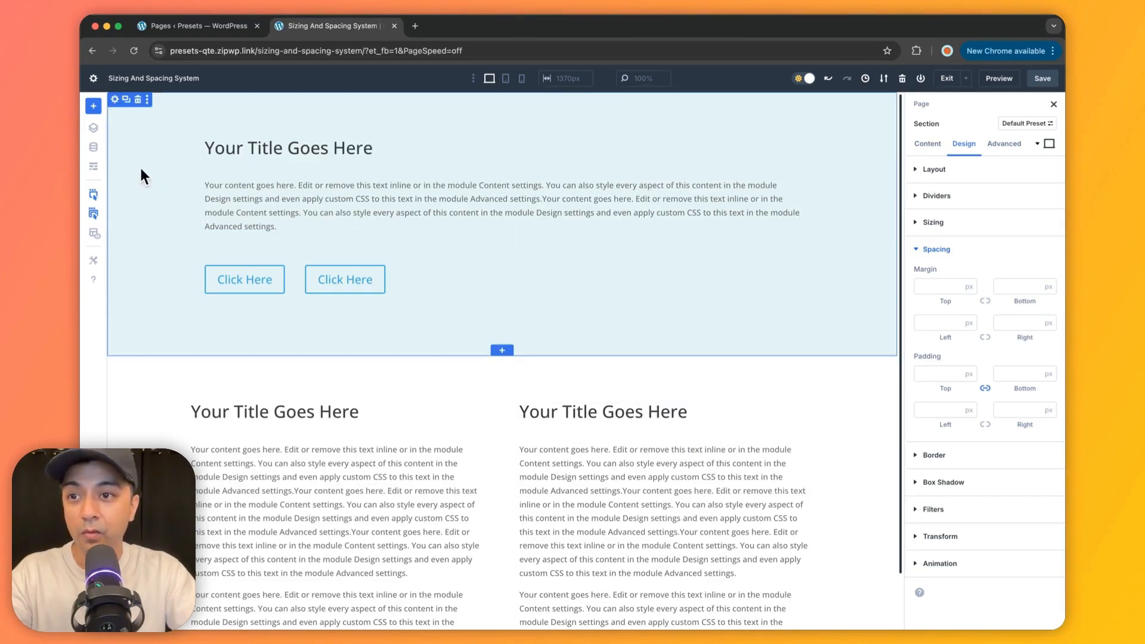
mouse_move(93, 147)
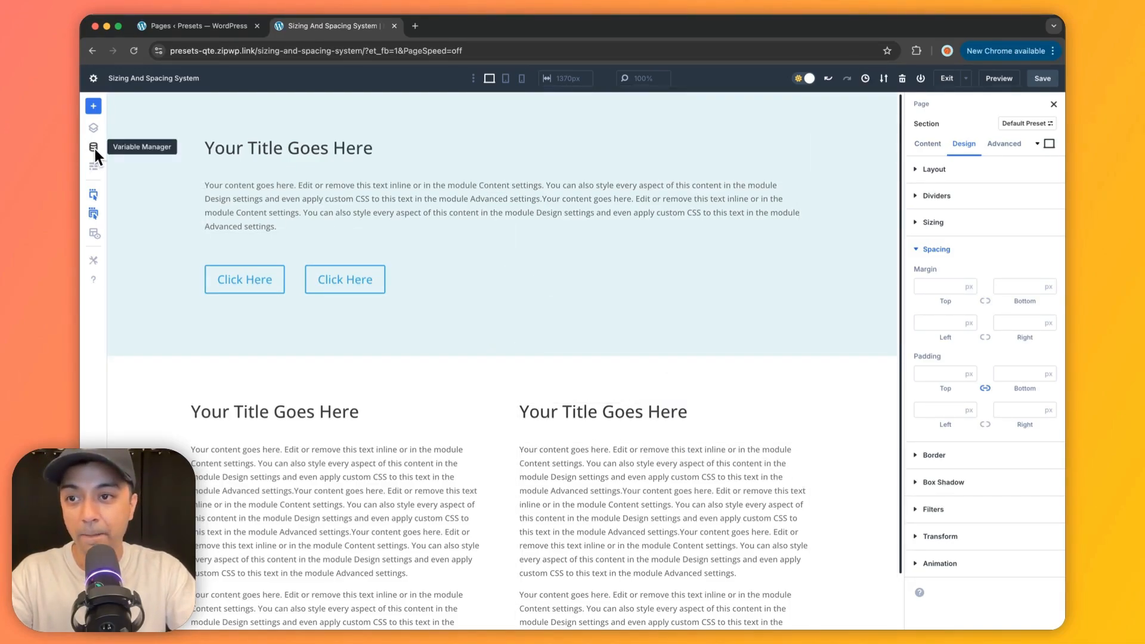
- Show the global number variables and scroll to the space-xxs (0.25rem) to space-xxxxl (5rem) scale
click(93, 148)
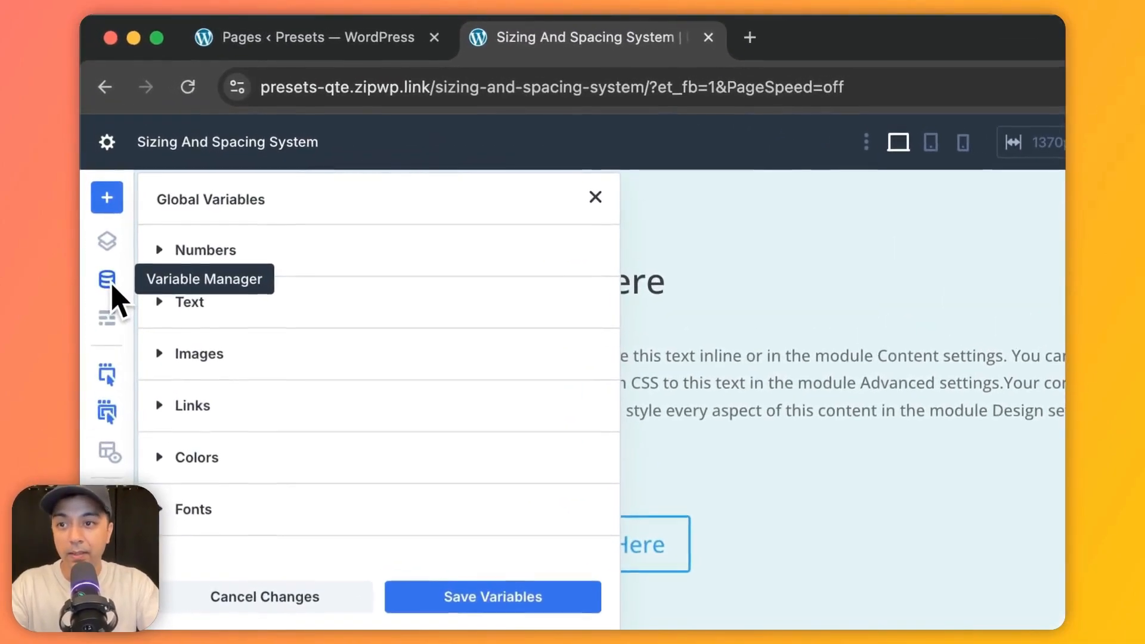
mouse_move(255, 262)
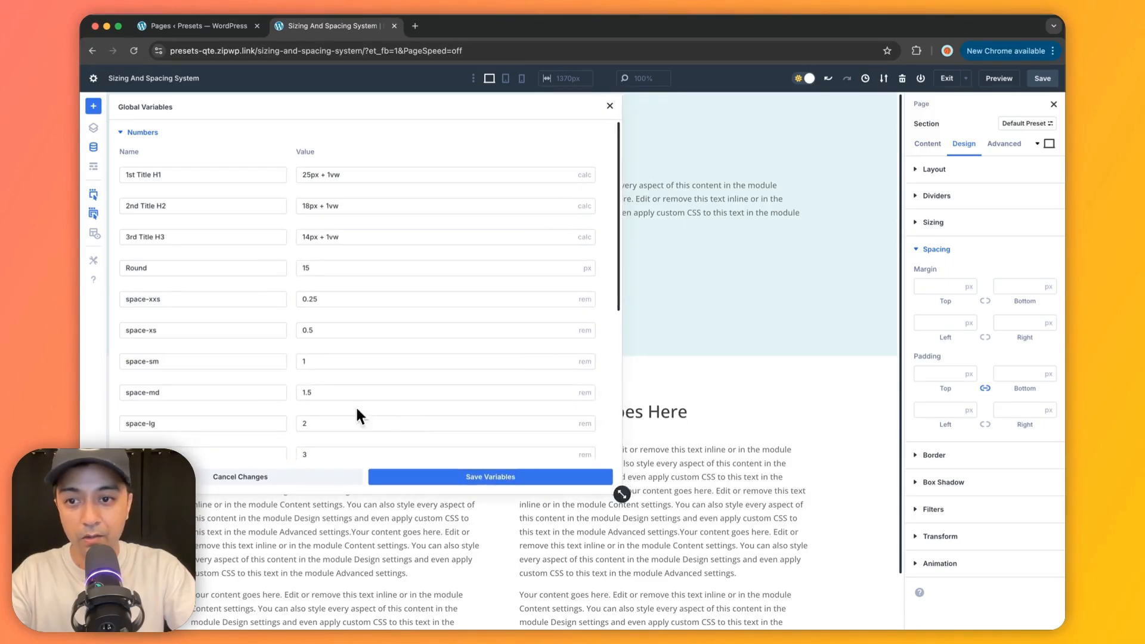
scroll(down, 3)
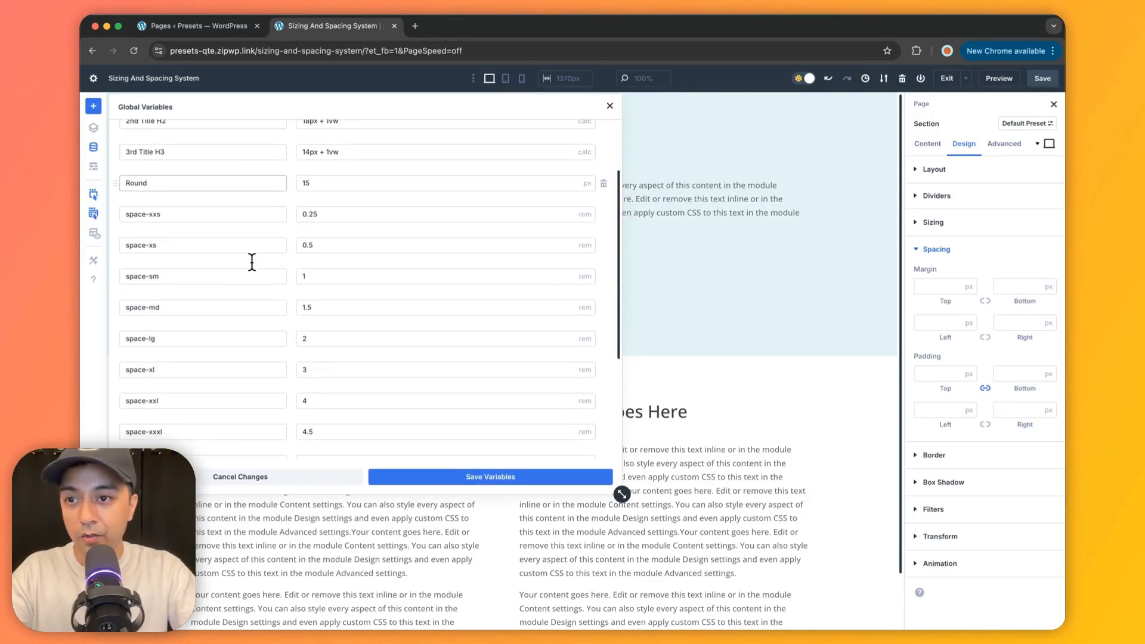
scroll(down, 3)
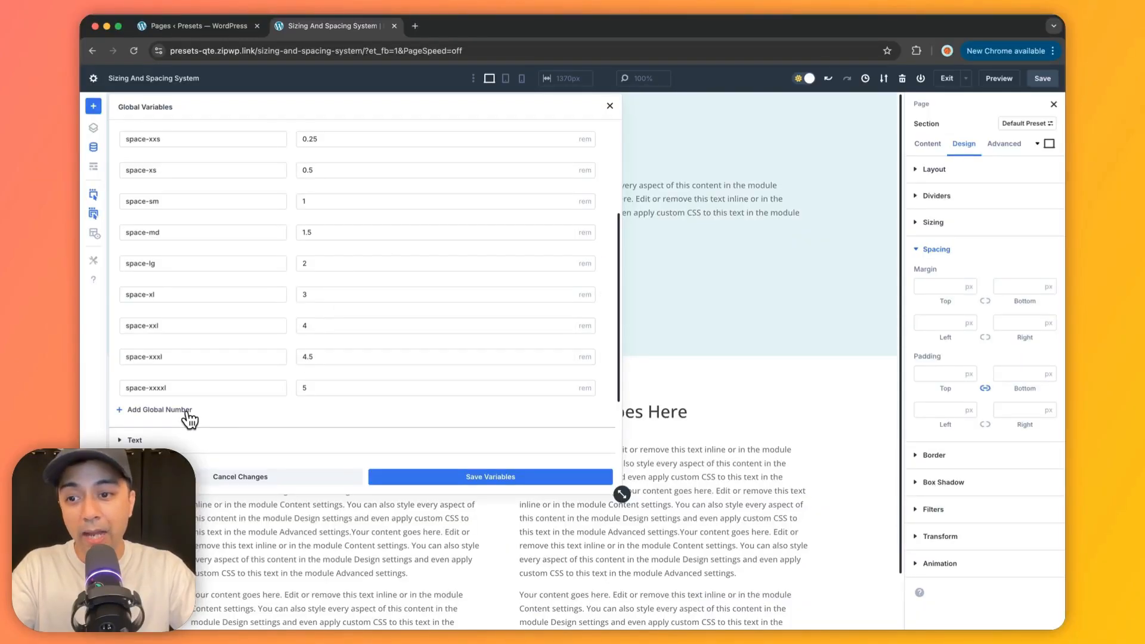
mouse_move(150, 412)
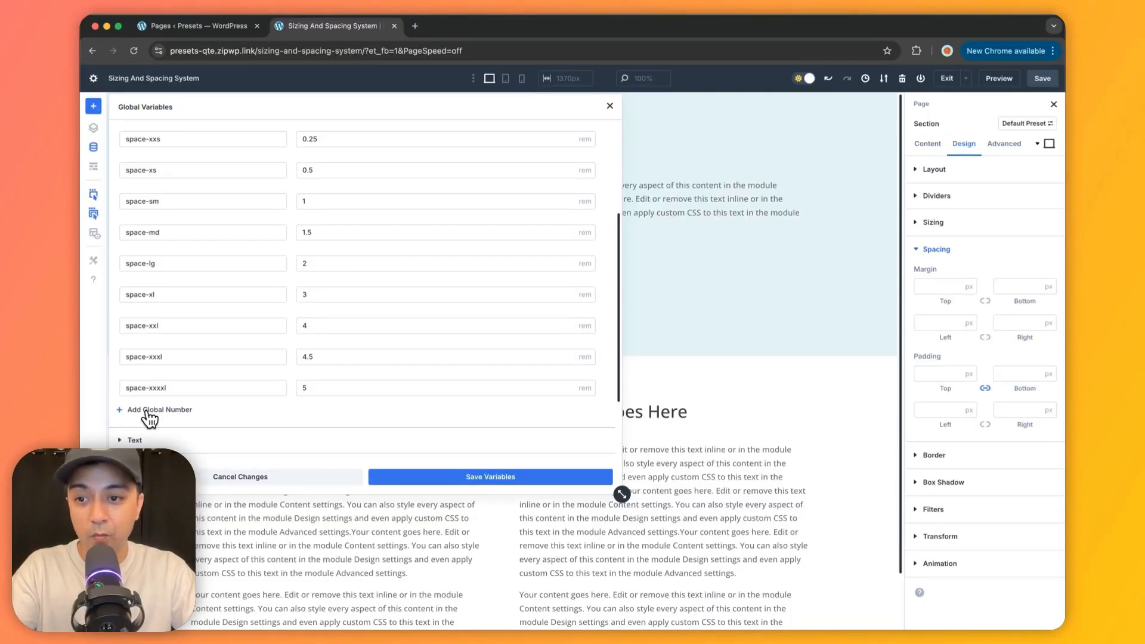
click(155, 409)
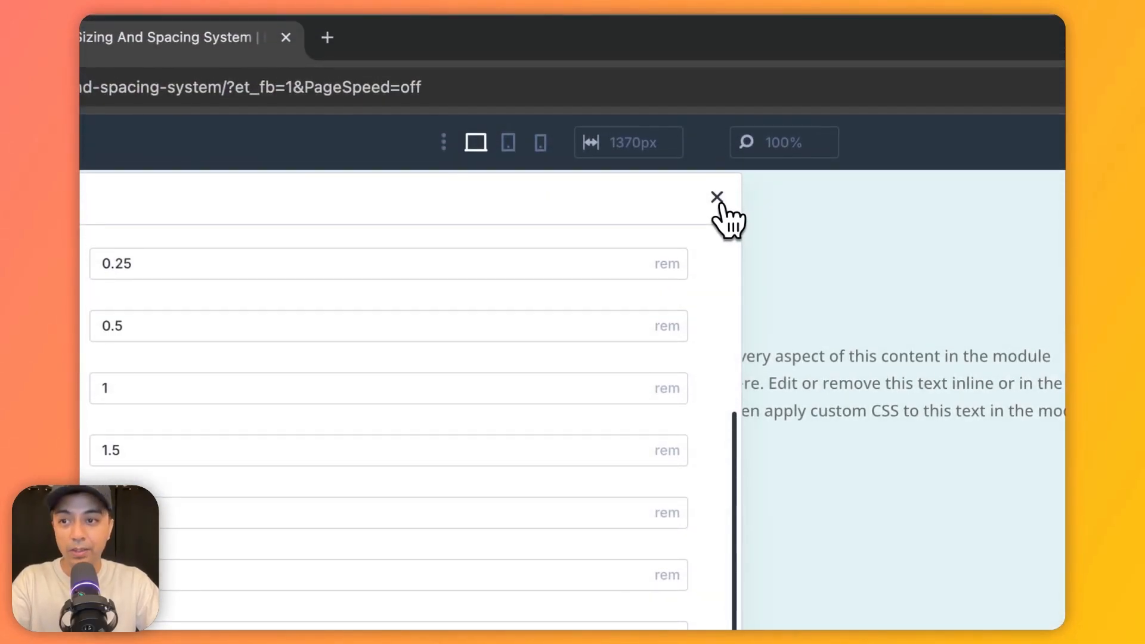
- Close the variables list and bring up the top section's settings
click(717, 196)
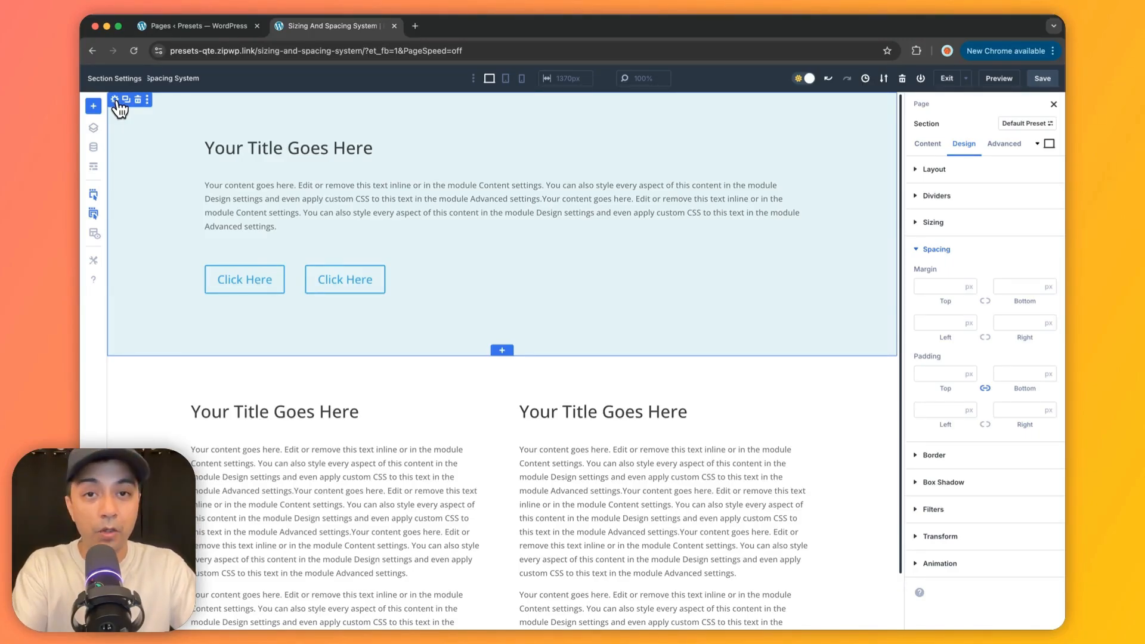
click(928, 143)
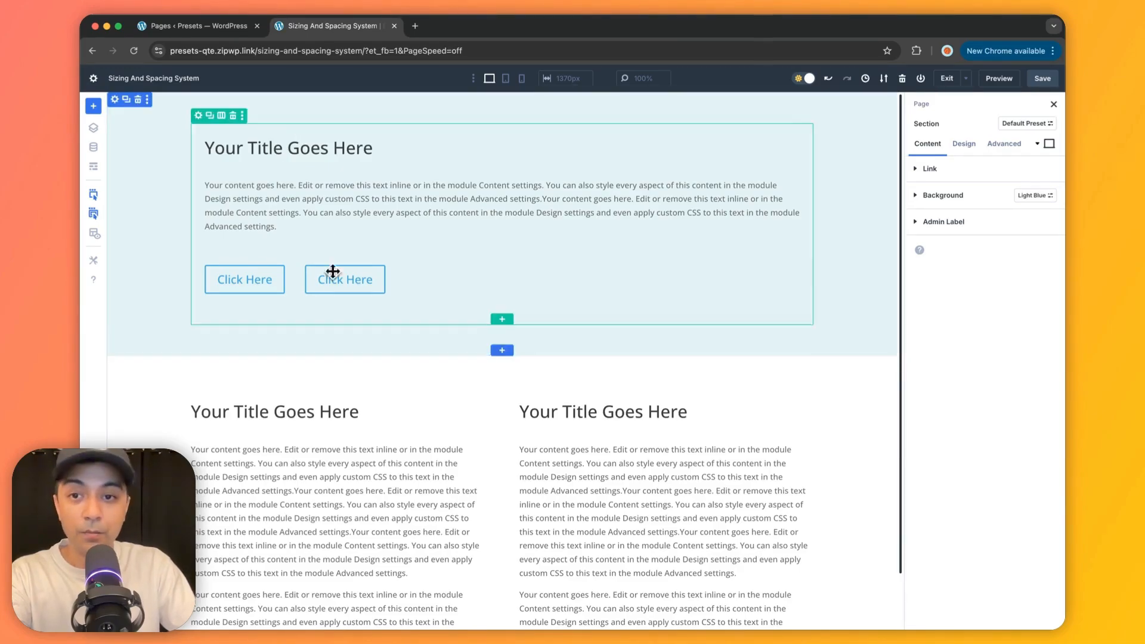
mouse_move(535, 284)
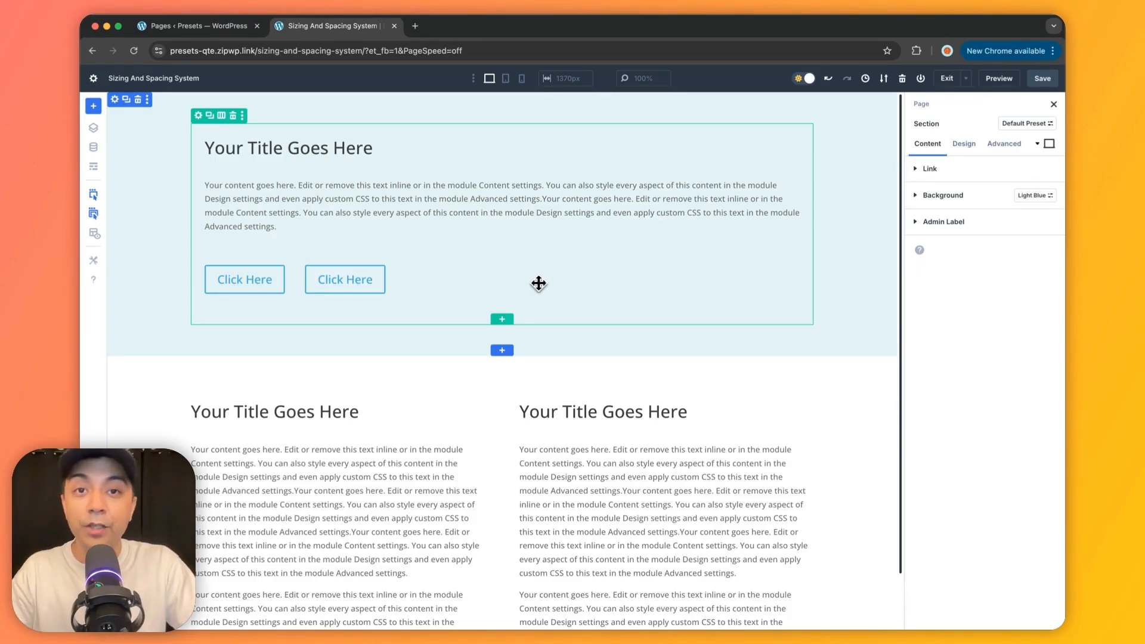
mouse_move(540, 277)
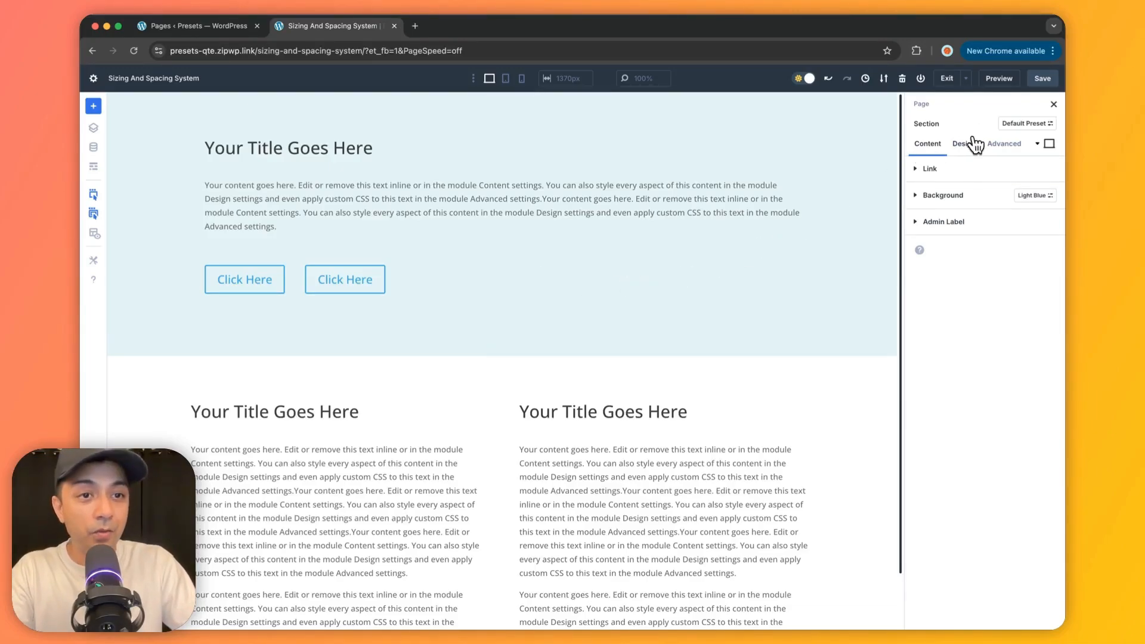
- Show the section's Design spacing options and try 0 in Padding Top, leaving it empty
click(964, 143)
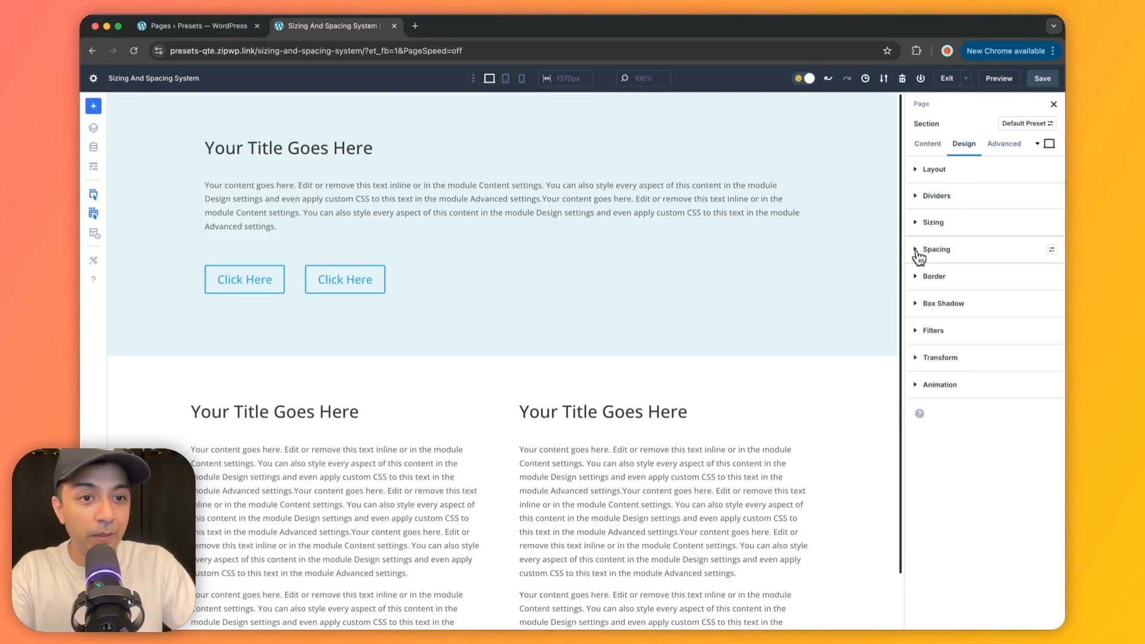
click(936, 249)
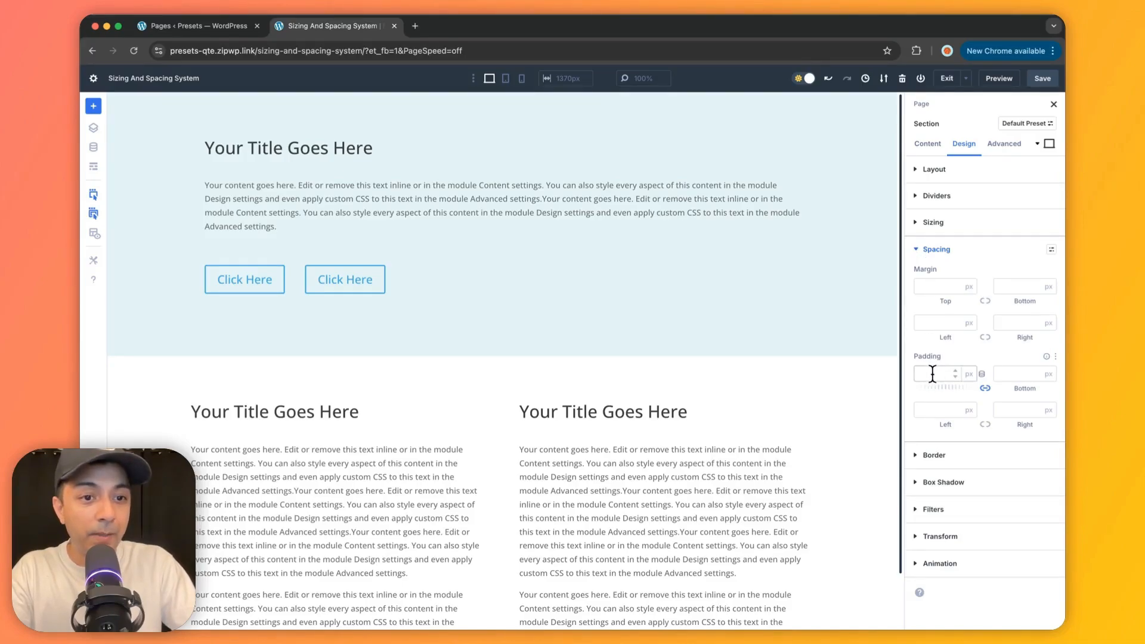
click(937, 373)
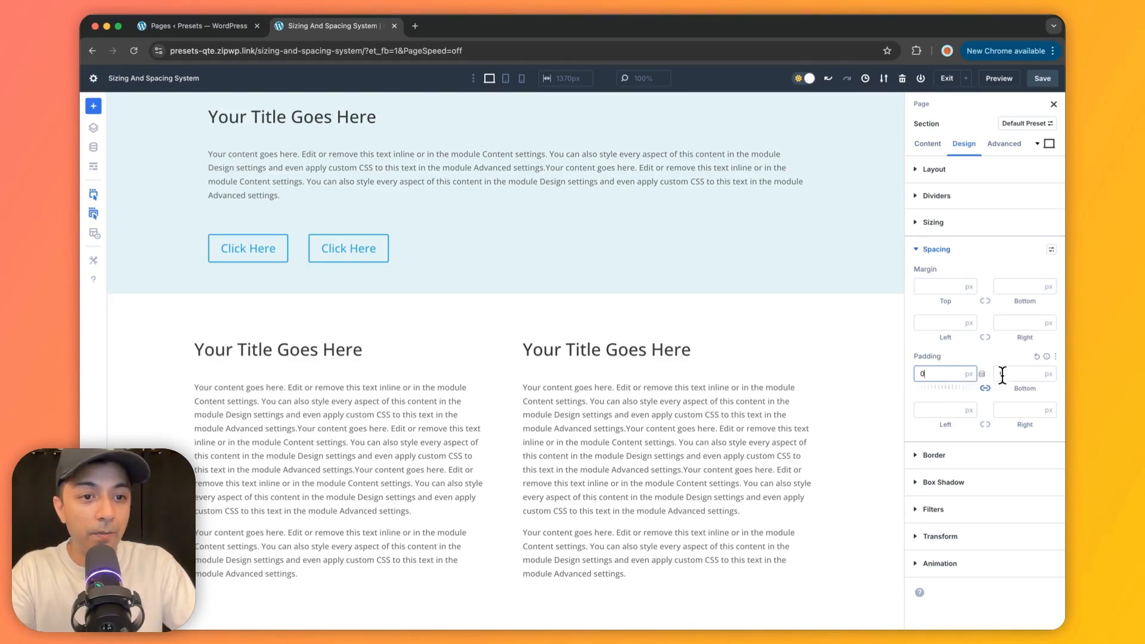
text(0)
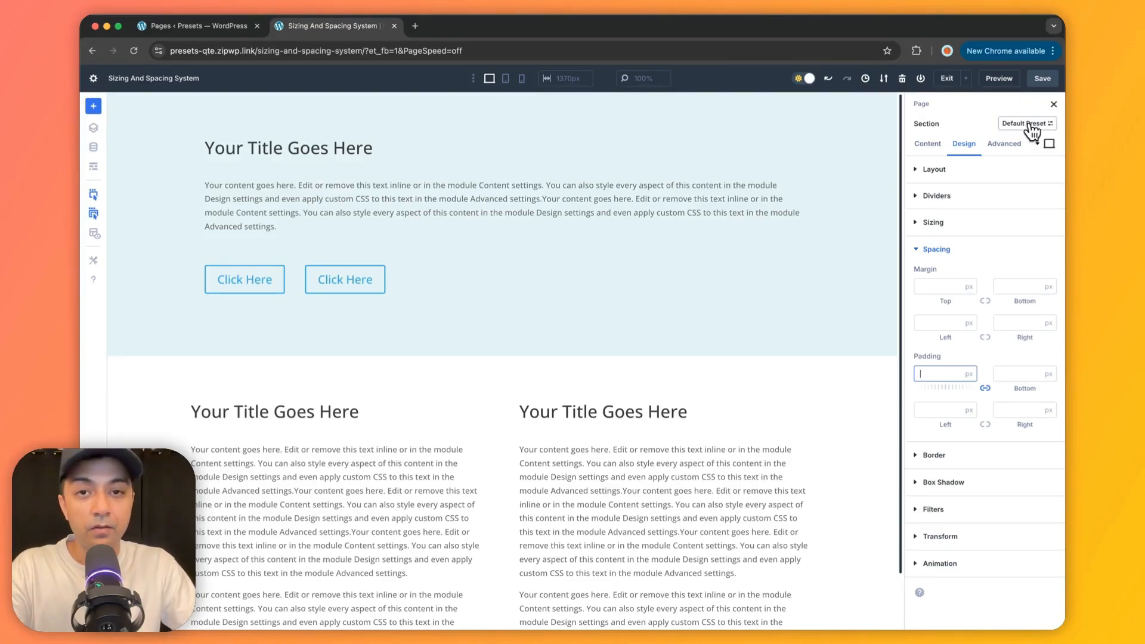
mouse_move(1026, 123)
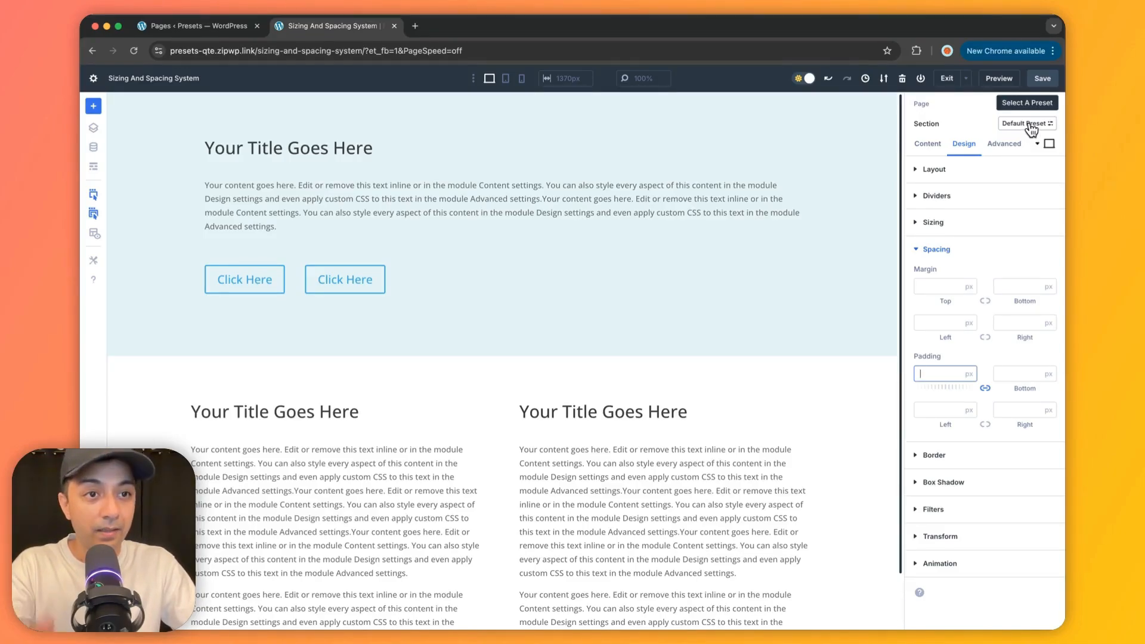
- Give the default Section preset space-xxxl (4.5rem) top and bottom padding and save it for all sections
click(1025, 123)
text(0)
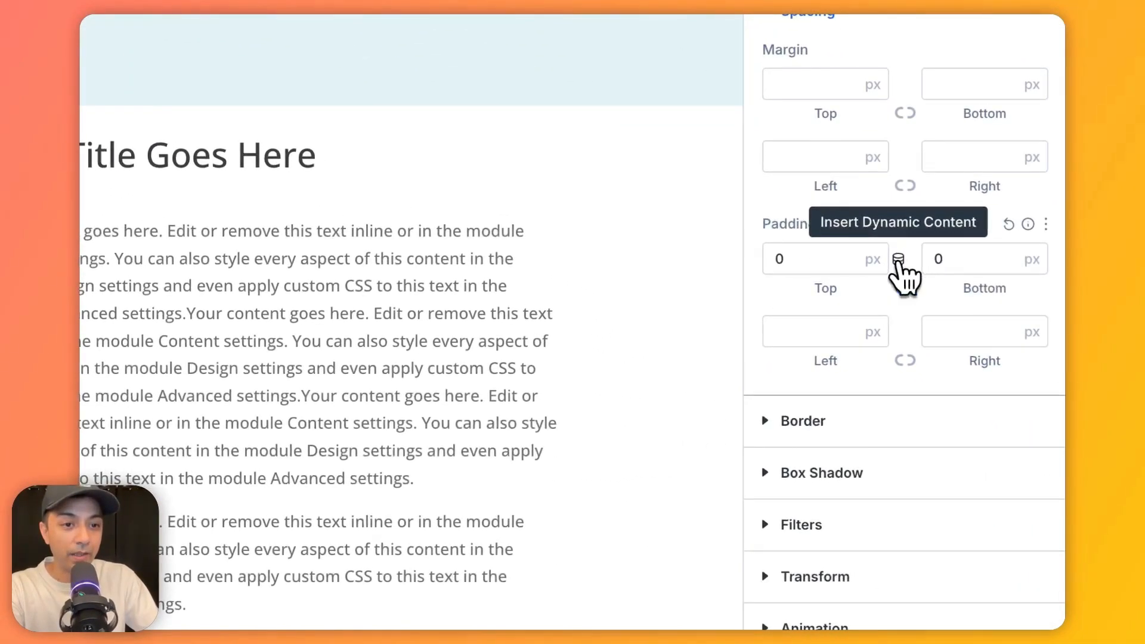
click(896, 258)
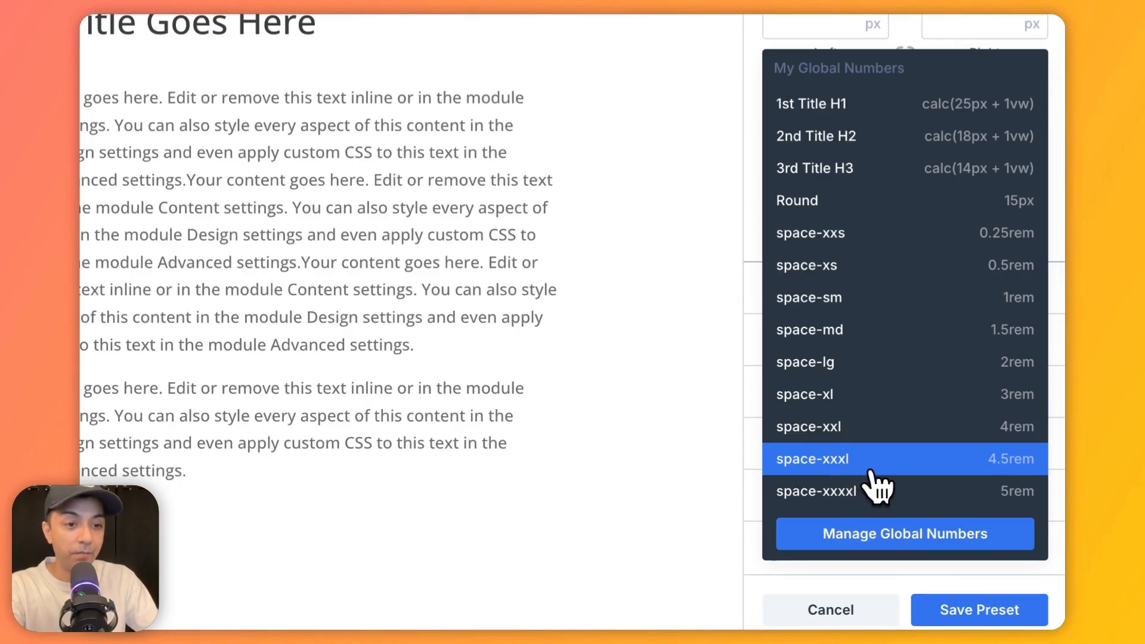
mouse_move(989, 475)
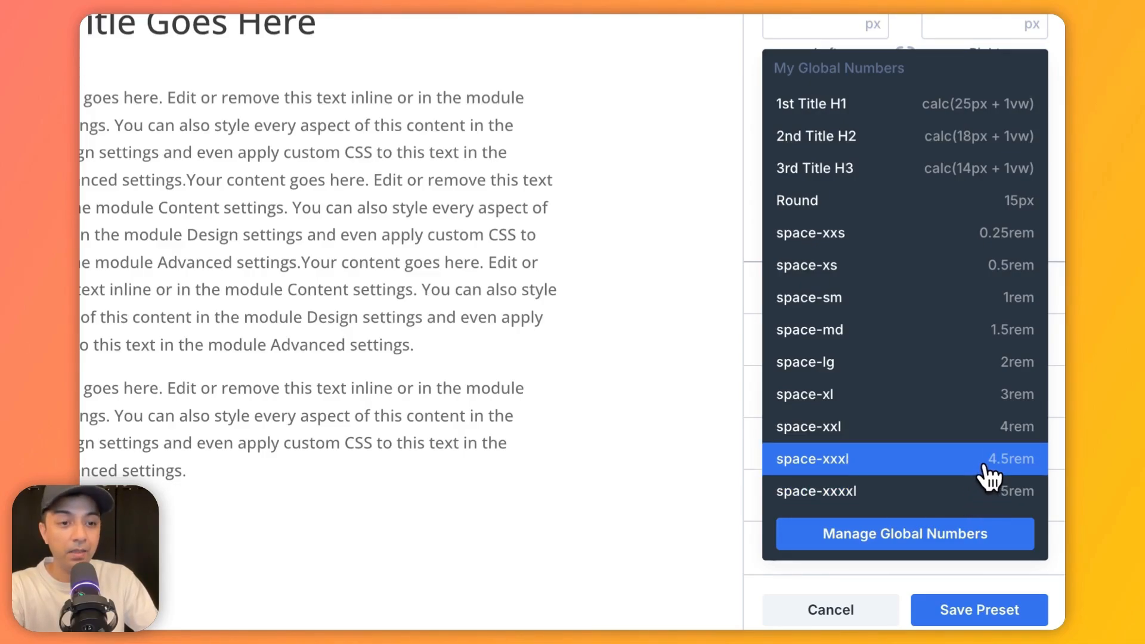
click(812, 458)
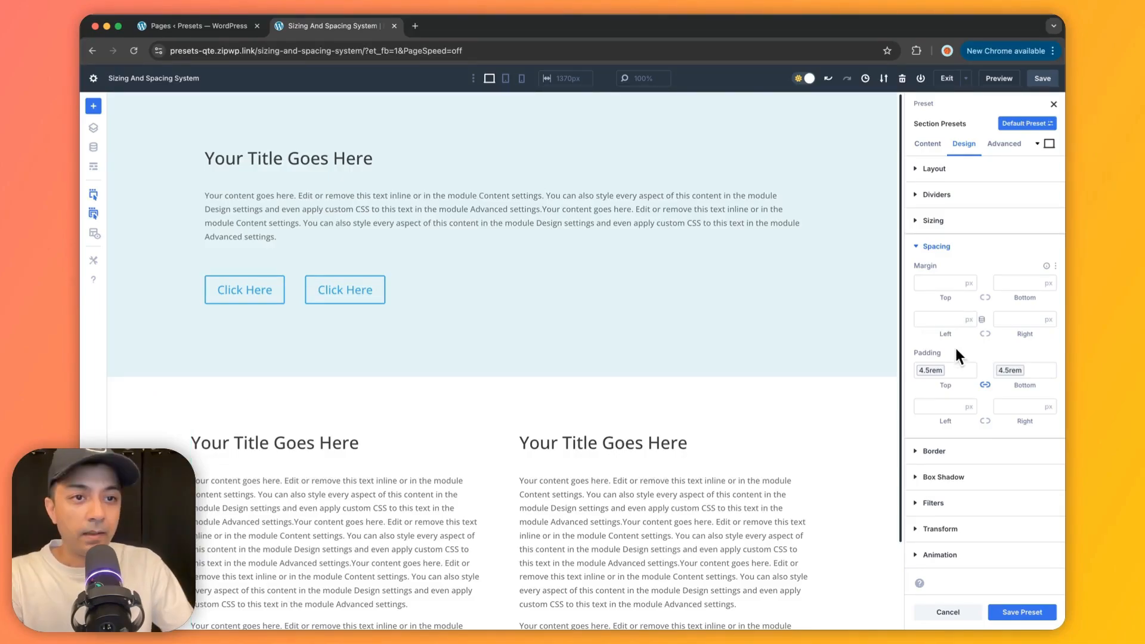
click(1021, 611)
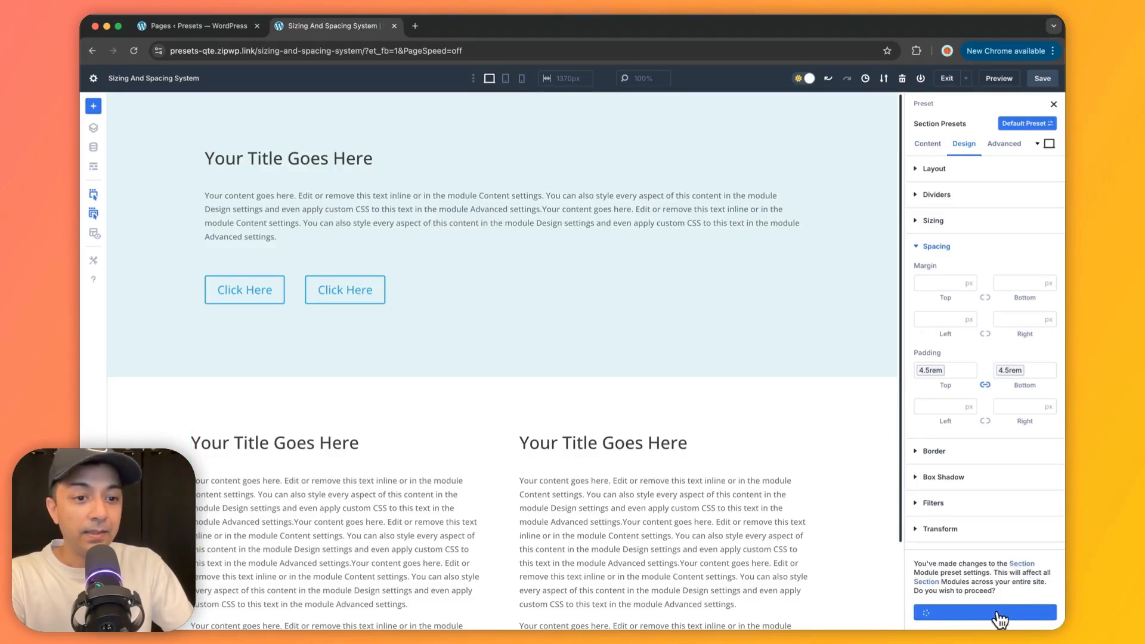
click(984, 612)
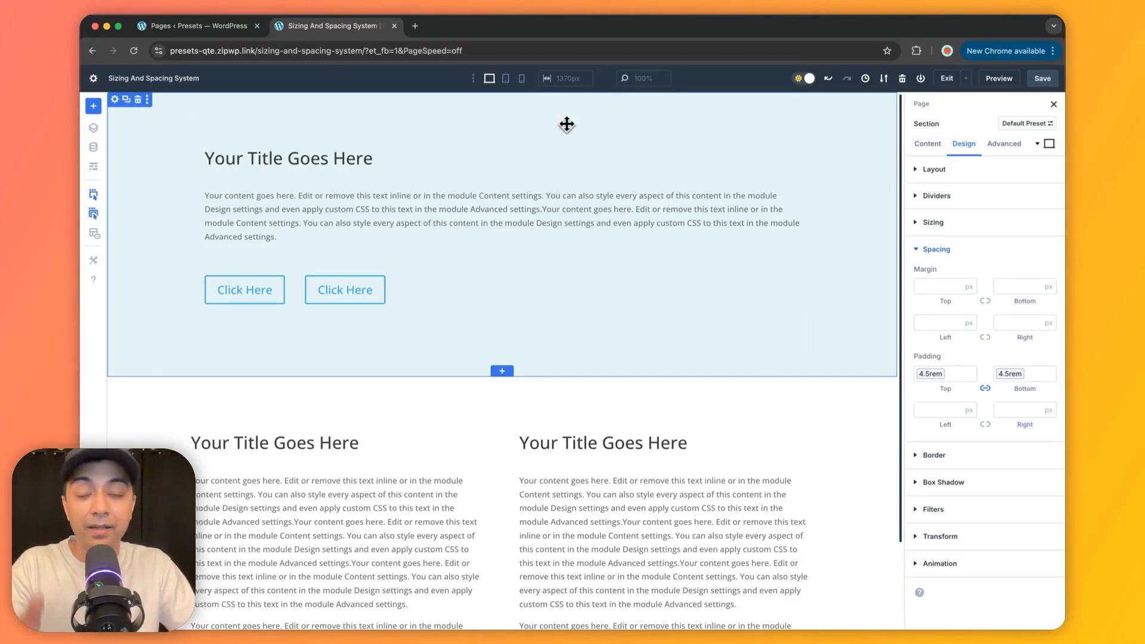
mouse_move(293, 99)
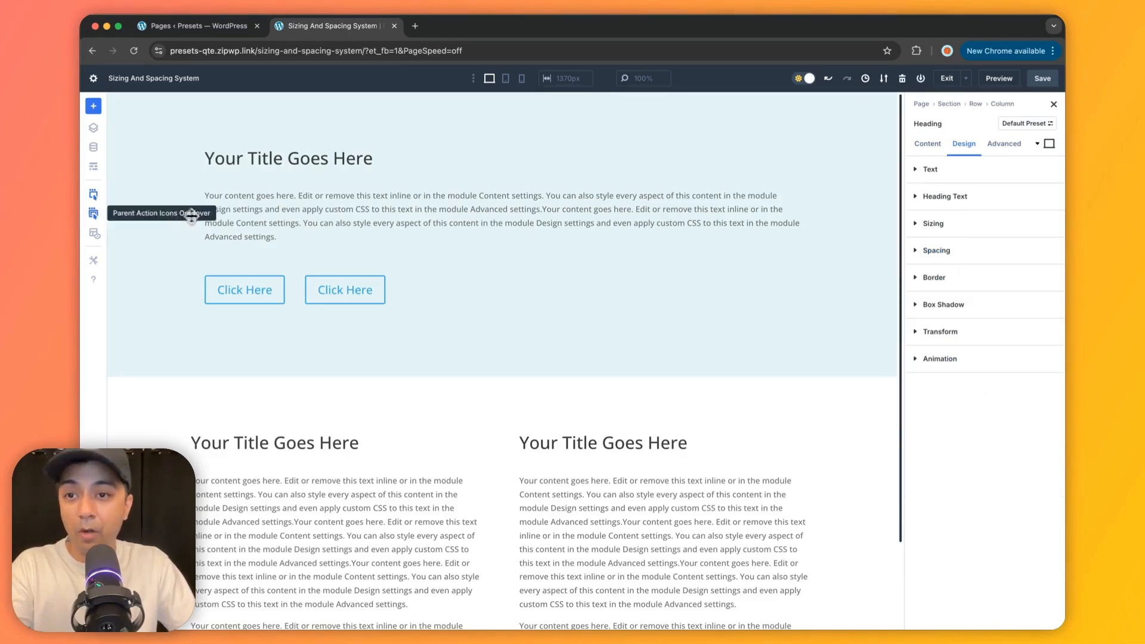
- Show the hero heading's spacing options, trying 0 in Margin and clearing it again
click(287, 157)
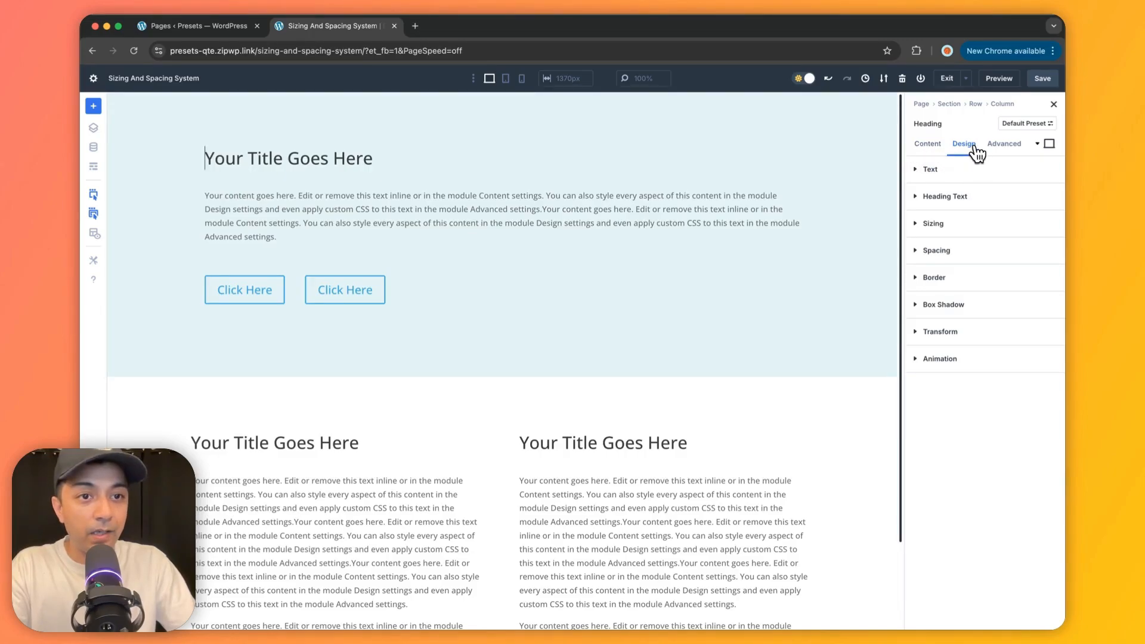
mouse_move(918, 259)
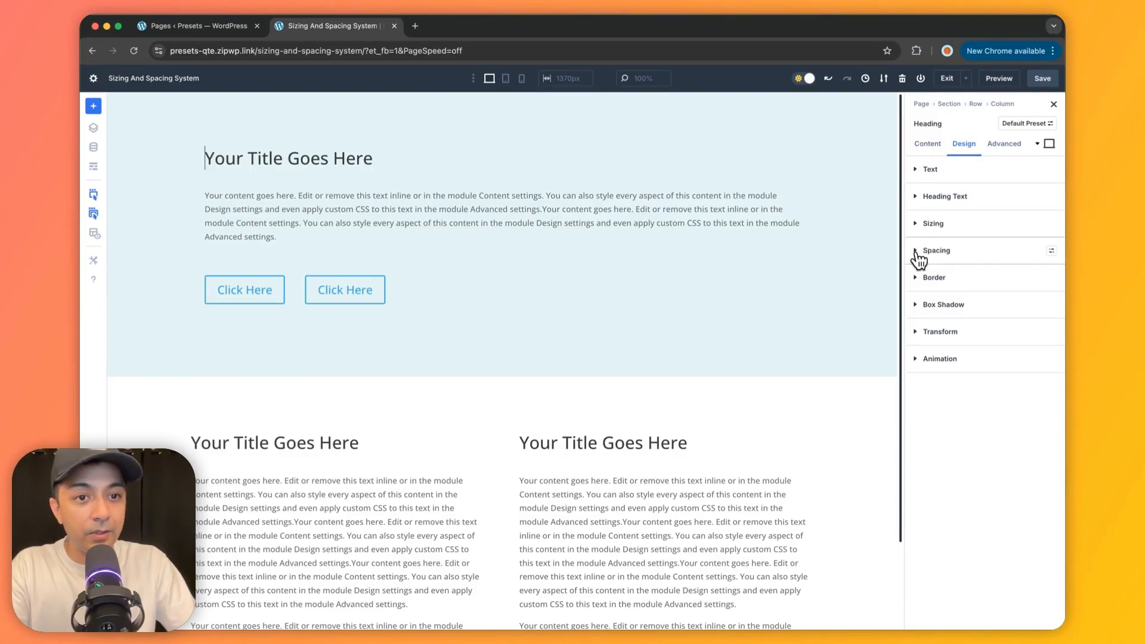
click(936, 249)
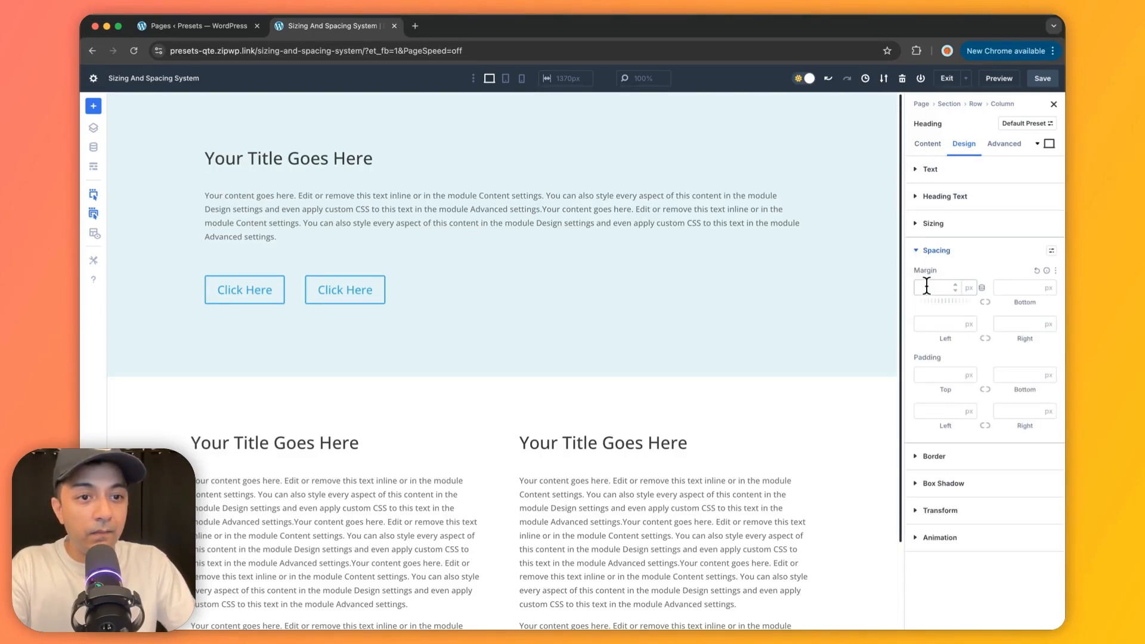
text(0)
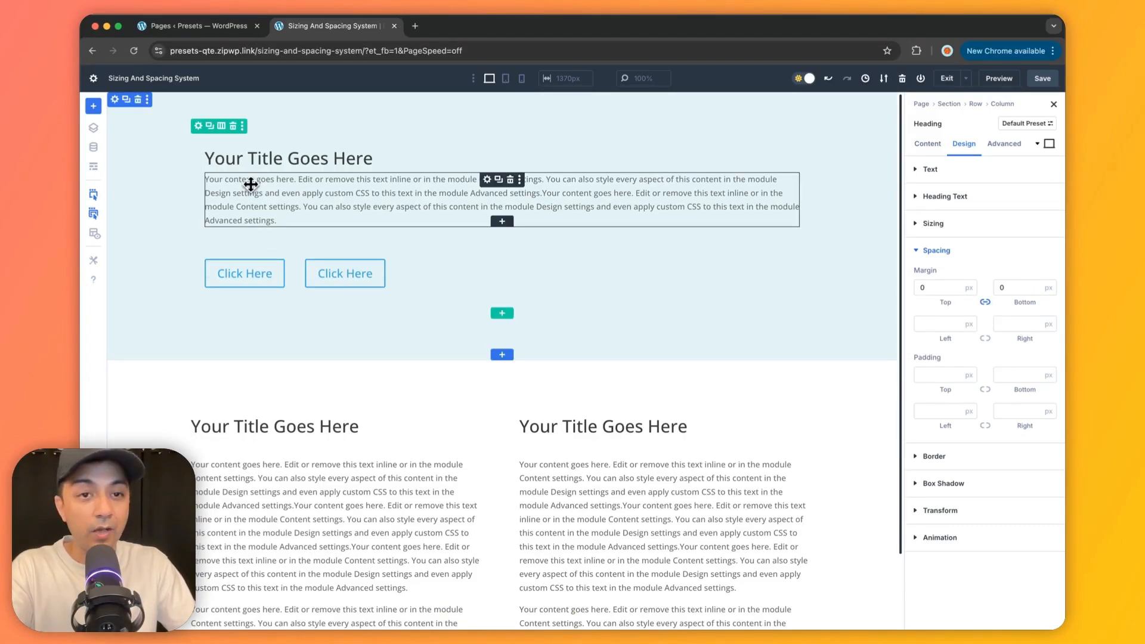
click(287, 158)
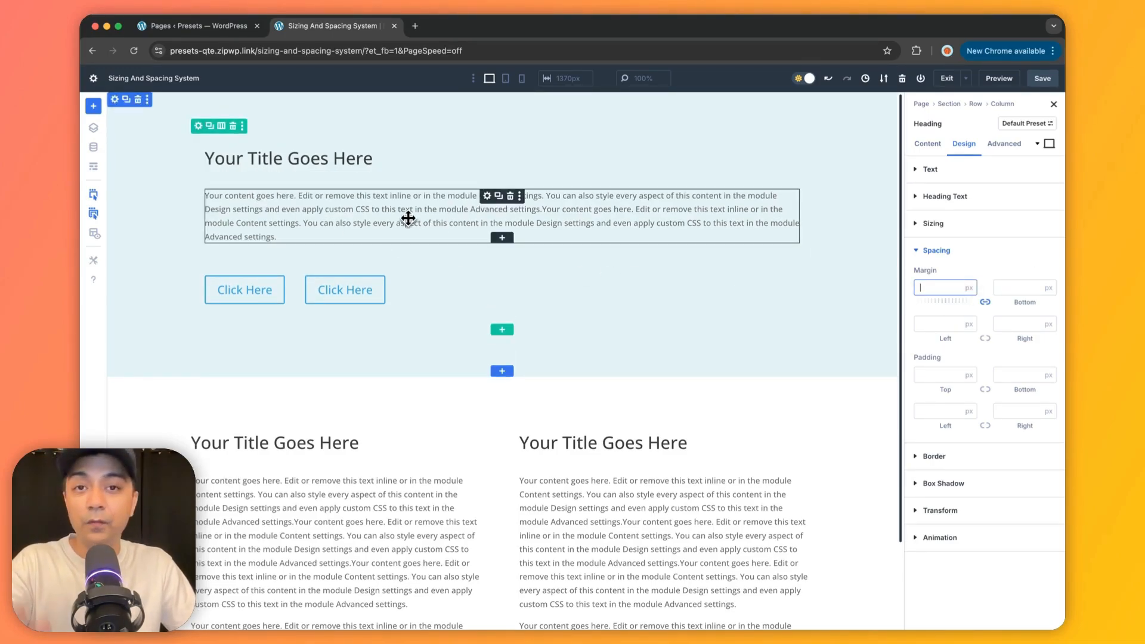
mouse_move(453, 200)
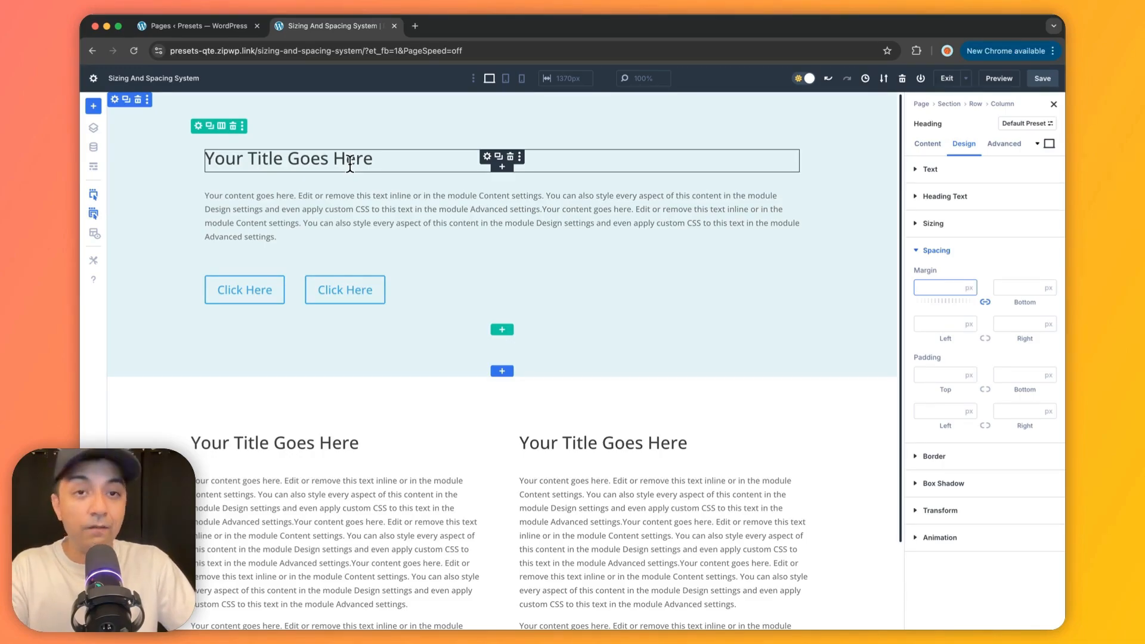
mouse_move(840, 144)
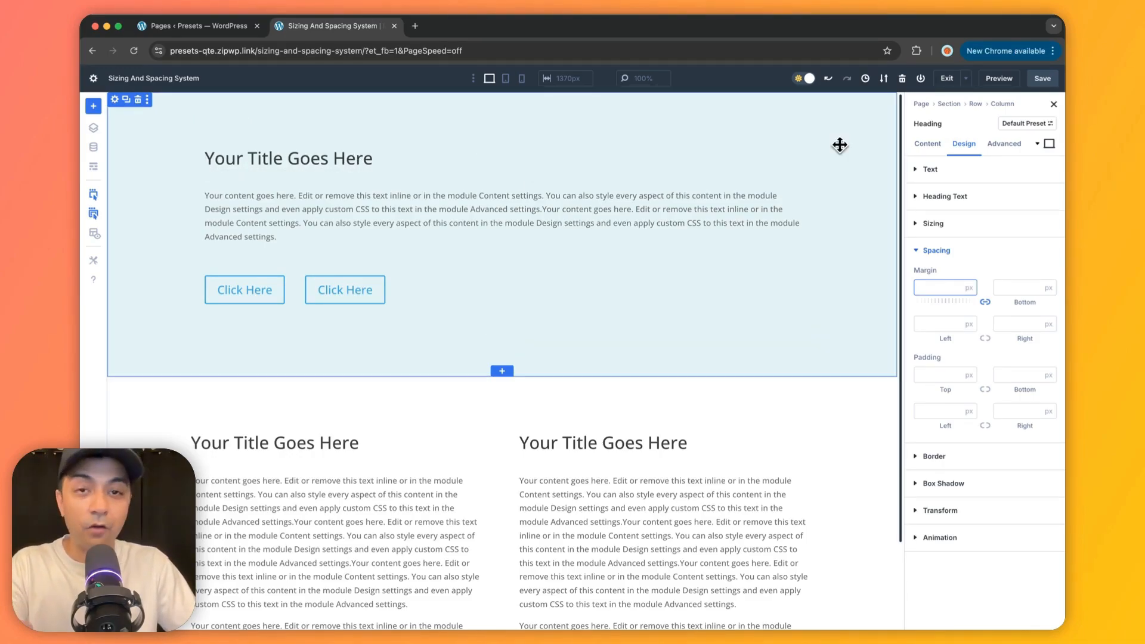
- Edit the default Heading preset and set its bottom margin to the space-md variable (1.5rem)
click(287, 157)
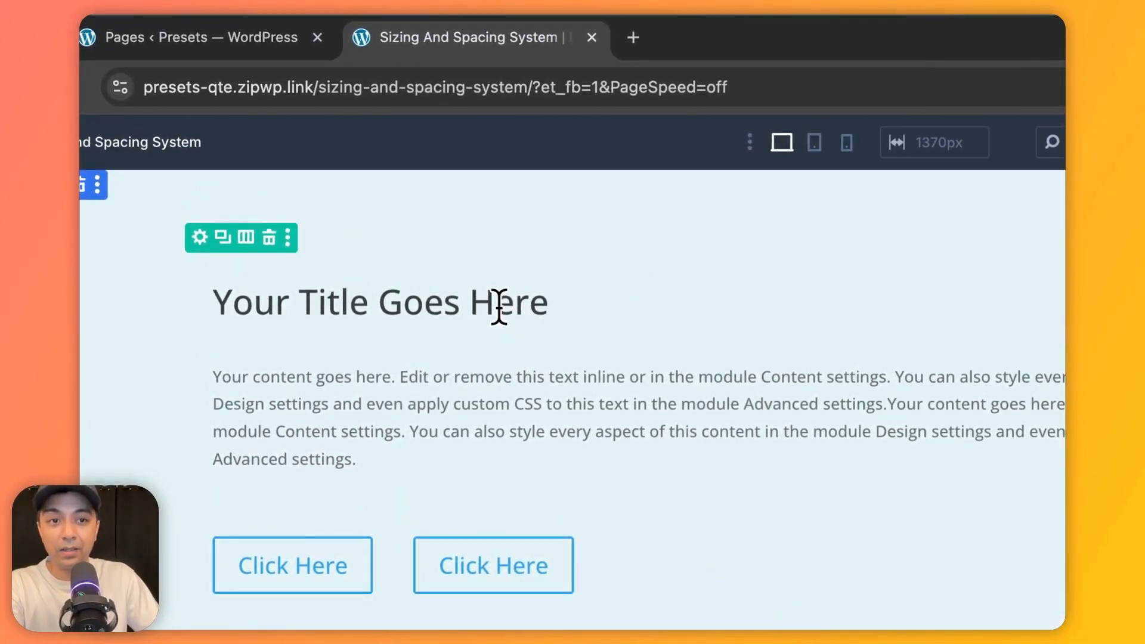
click(198, 237)
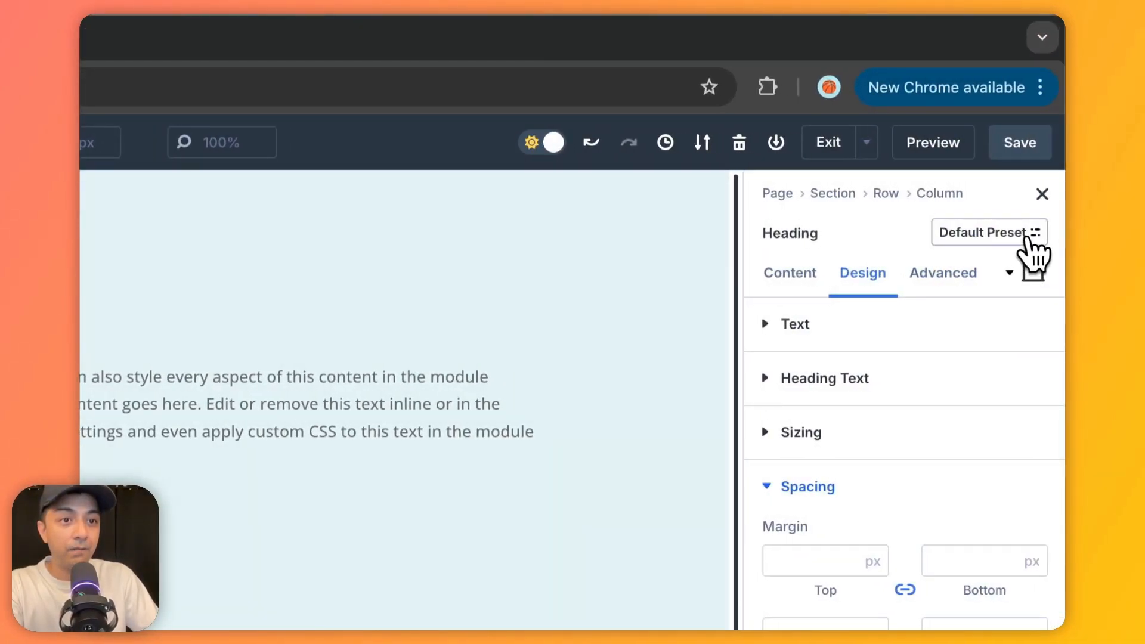
click(986, 233)
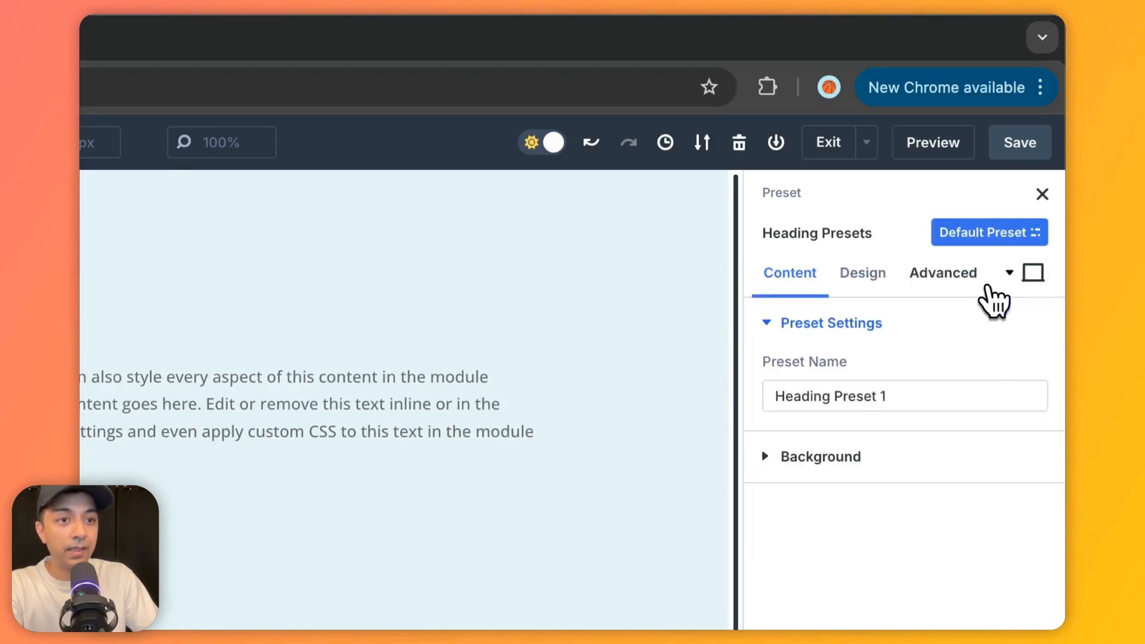
mouse_move(861, 281)
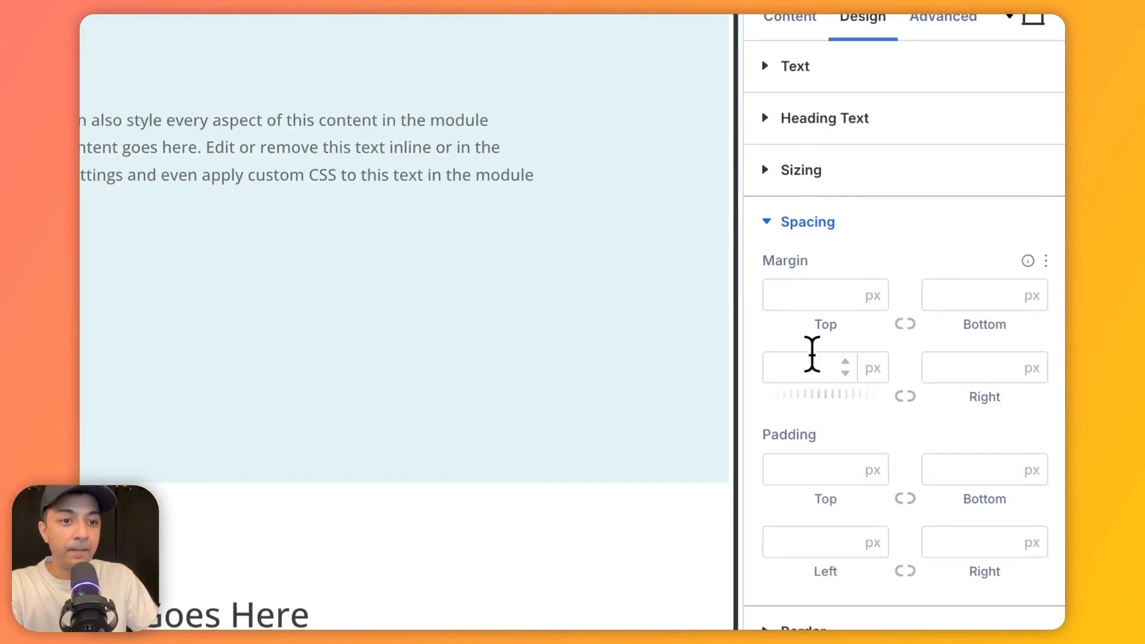
click(984, 294)
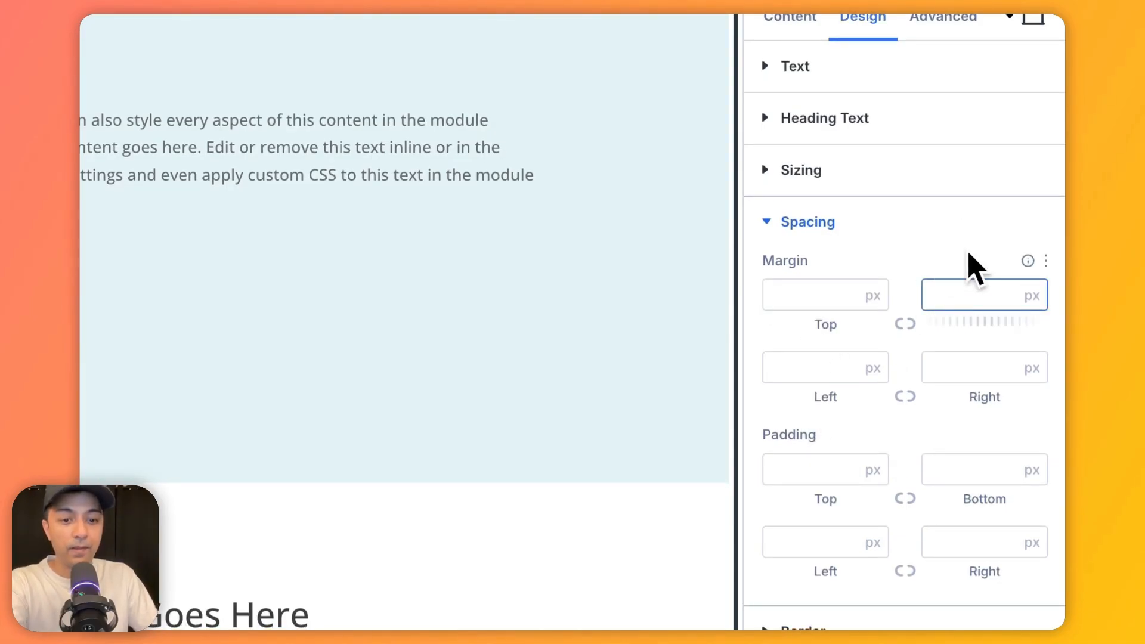
text(0)
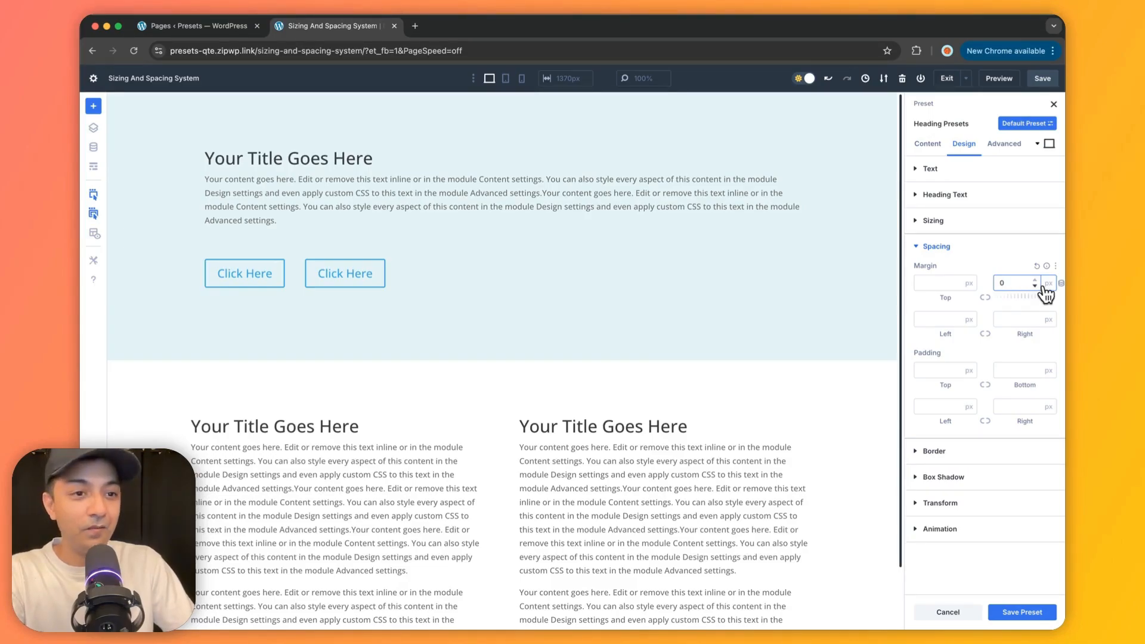
click(1059, 284)
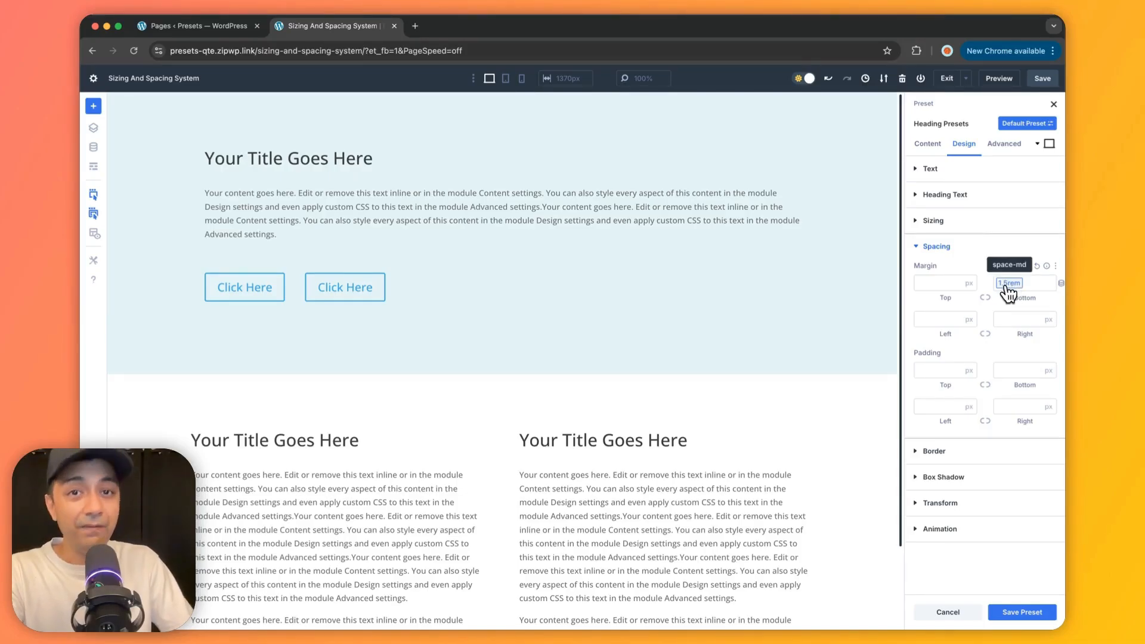
click(288, 159)
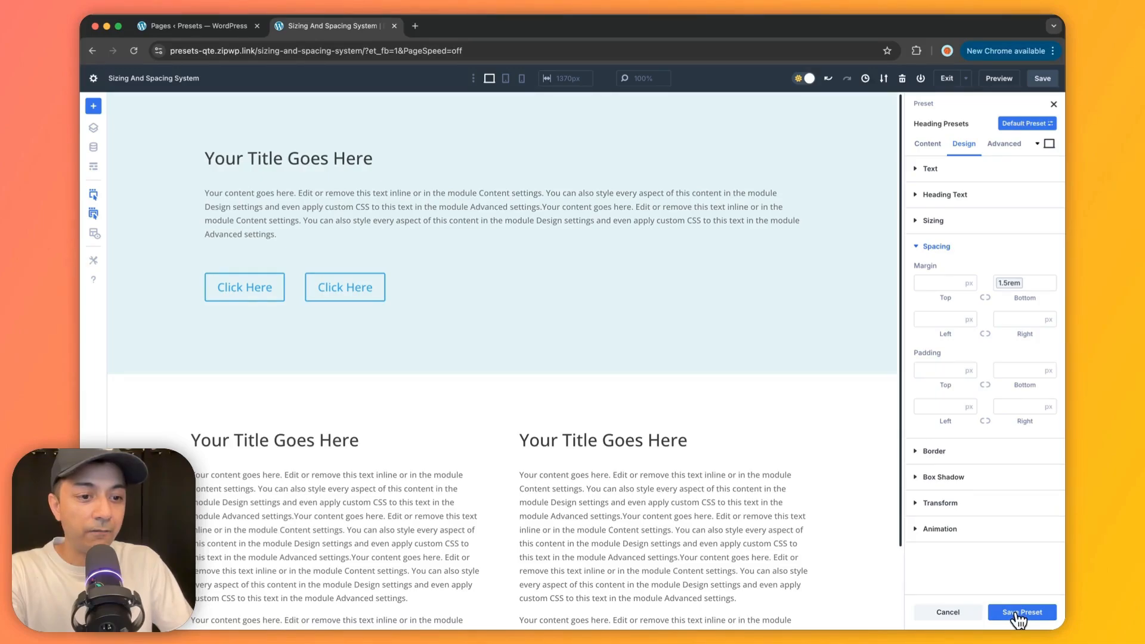
- Save the Heading preset, set the phone bottom margin to space-sm (1rem), and return to Desktop
click(1022, 611)
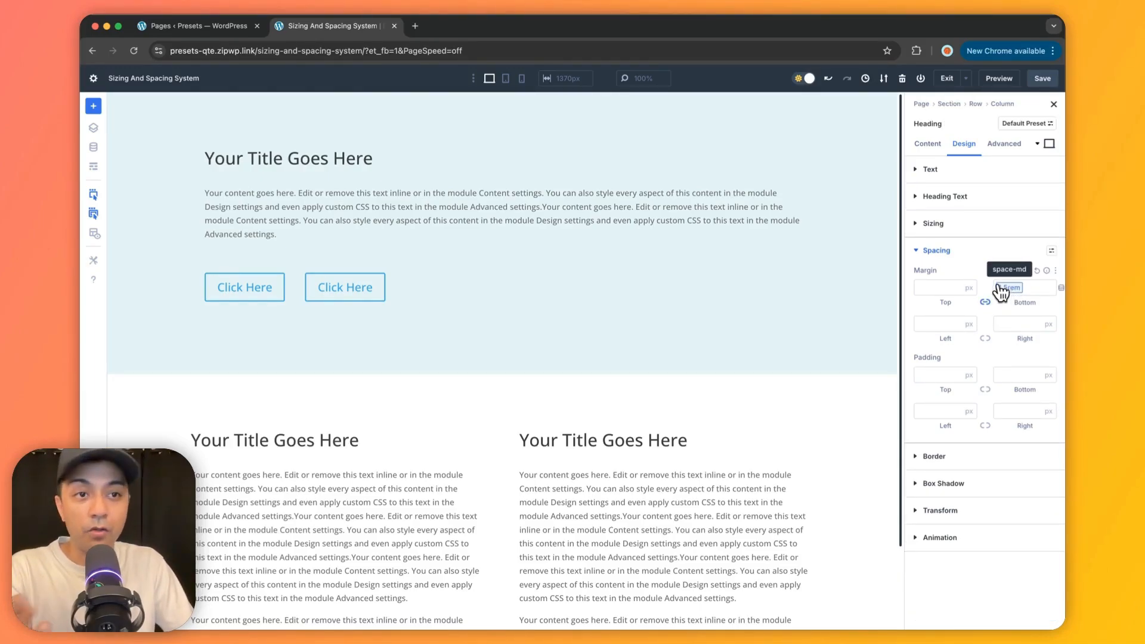
click(1050, 143)
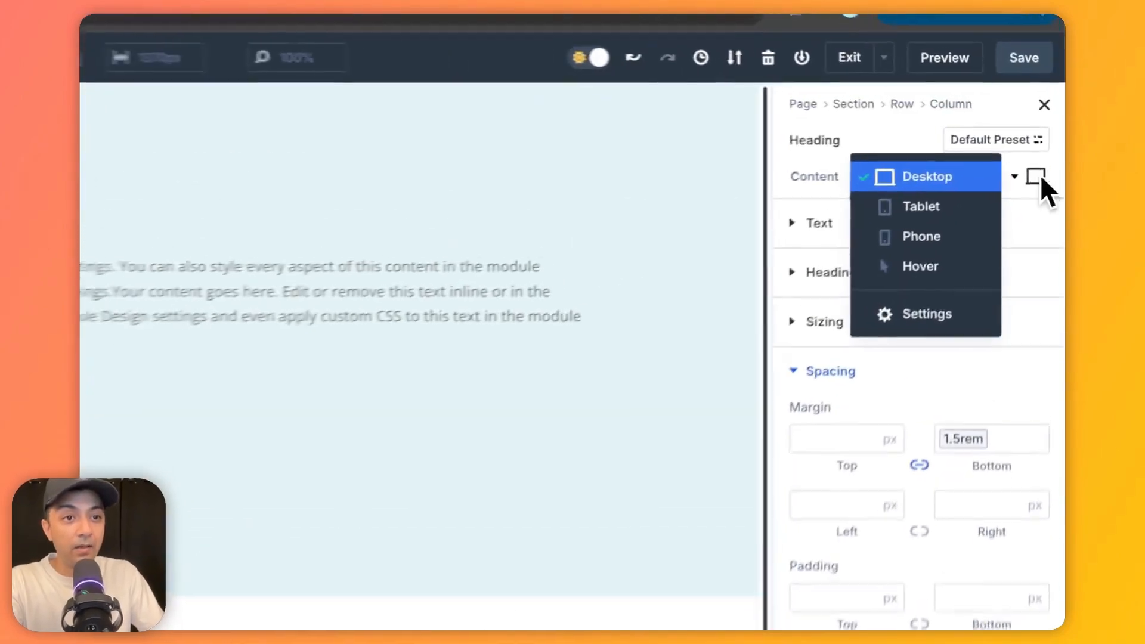
mouse_move(907, 249)
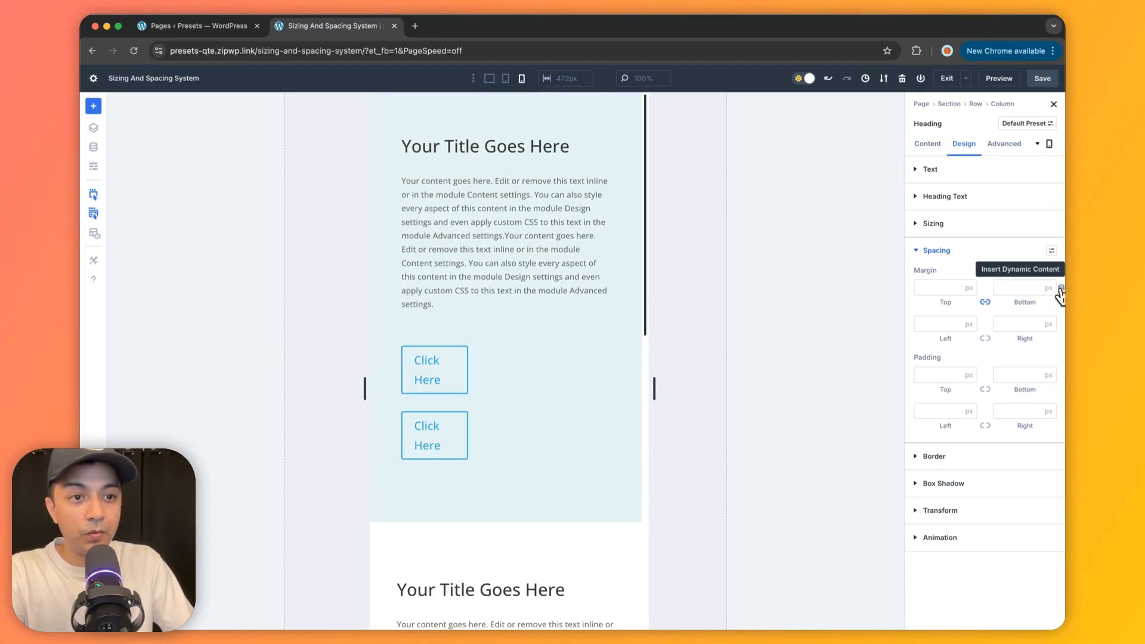
click(1059, 288)
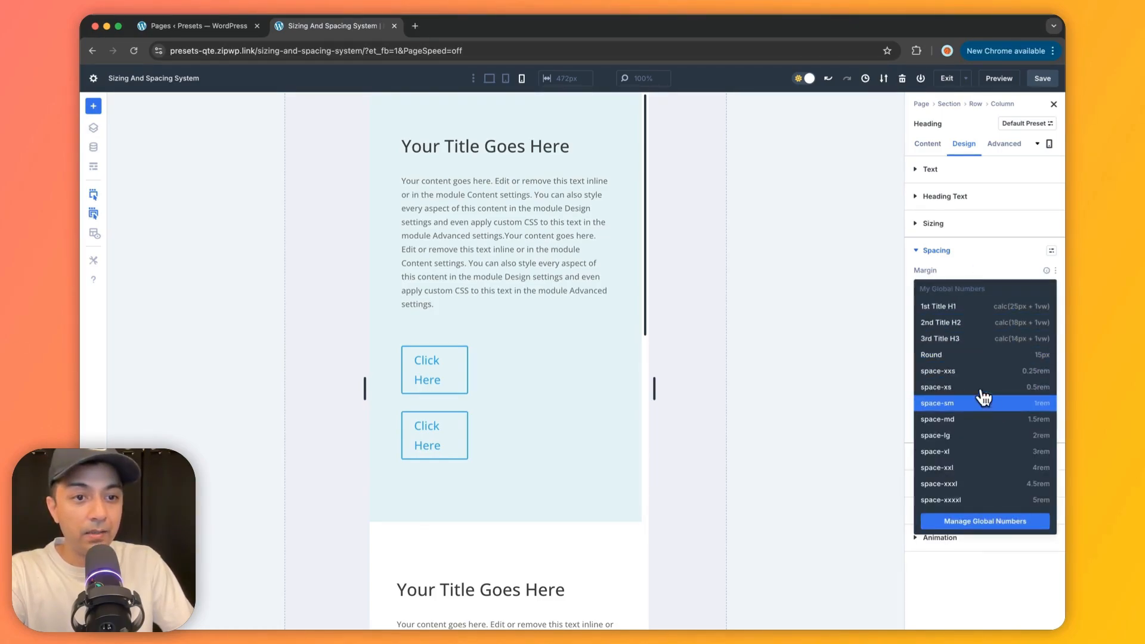
mouse_move(981, 414)
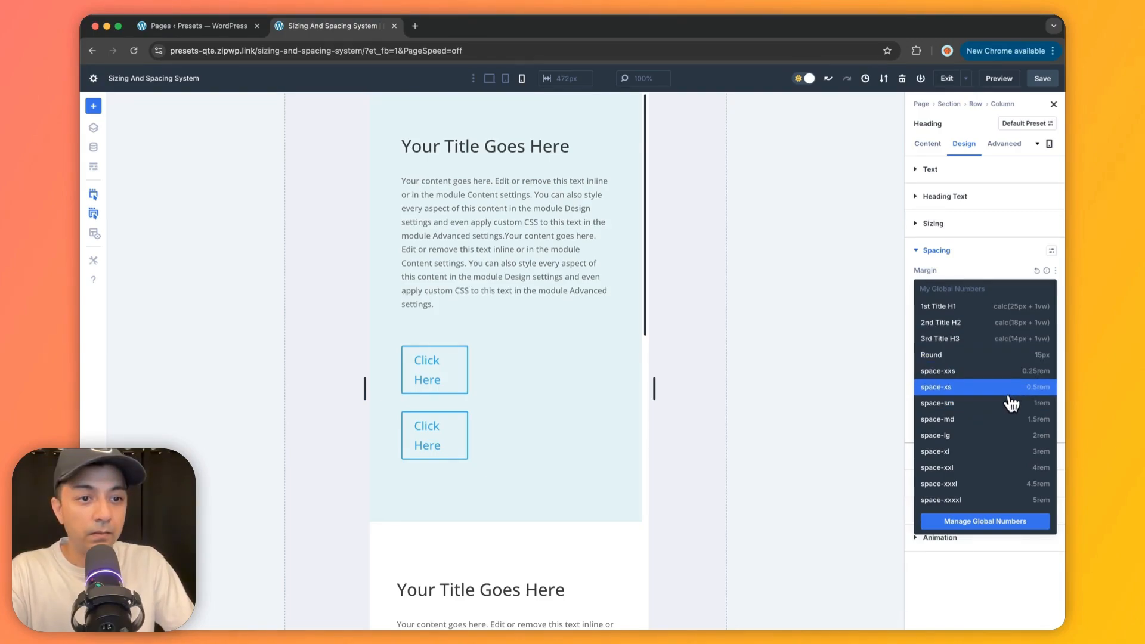
click(937, 402)
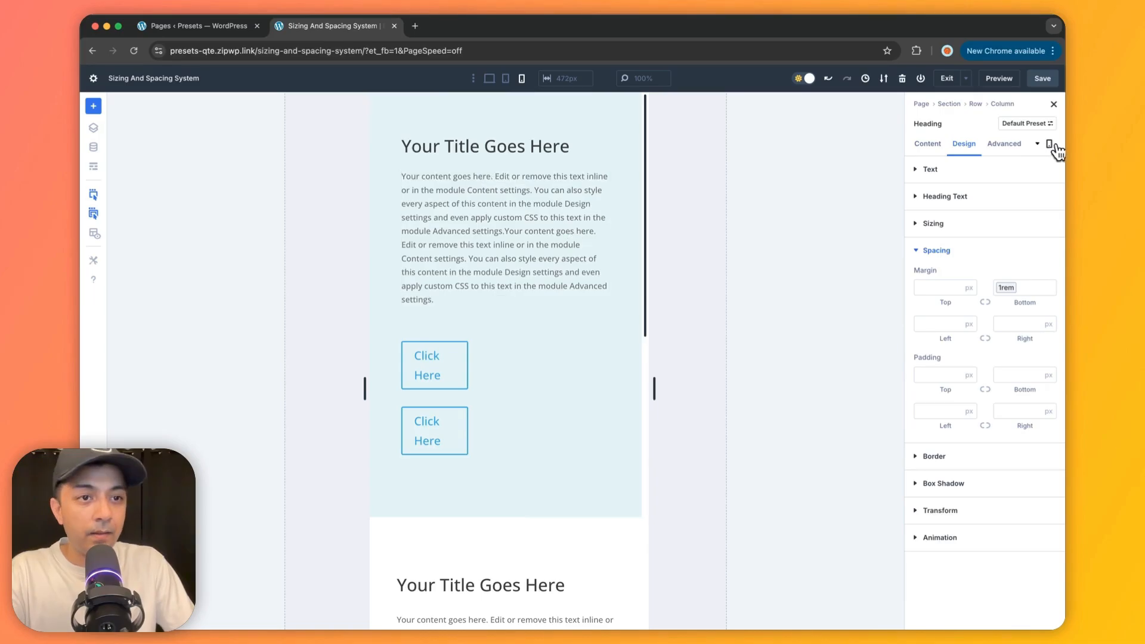
click(489, 79)
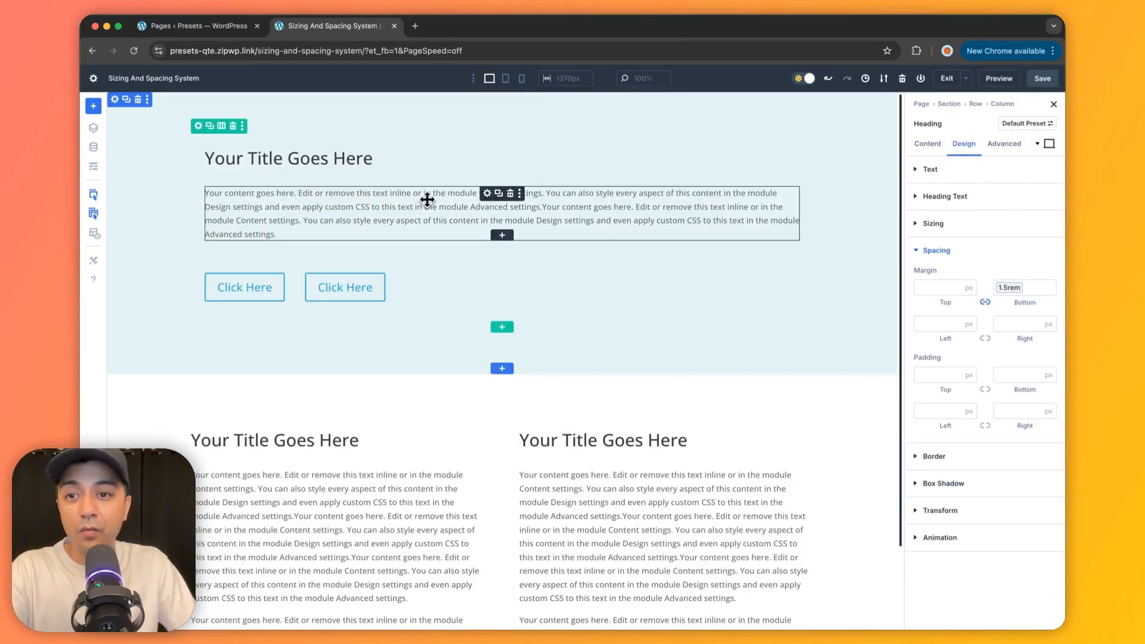
- Reopen the Global Variables panel with the Numbers list expanded to the title sizes
click(486, 193)
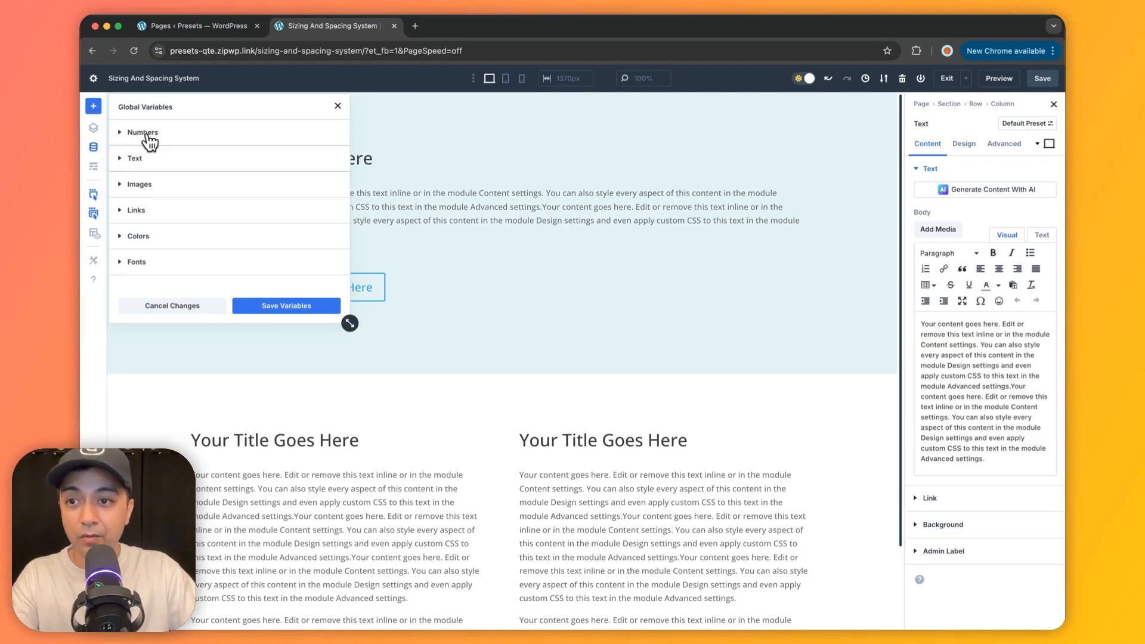
click(142, 132)
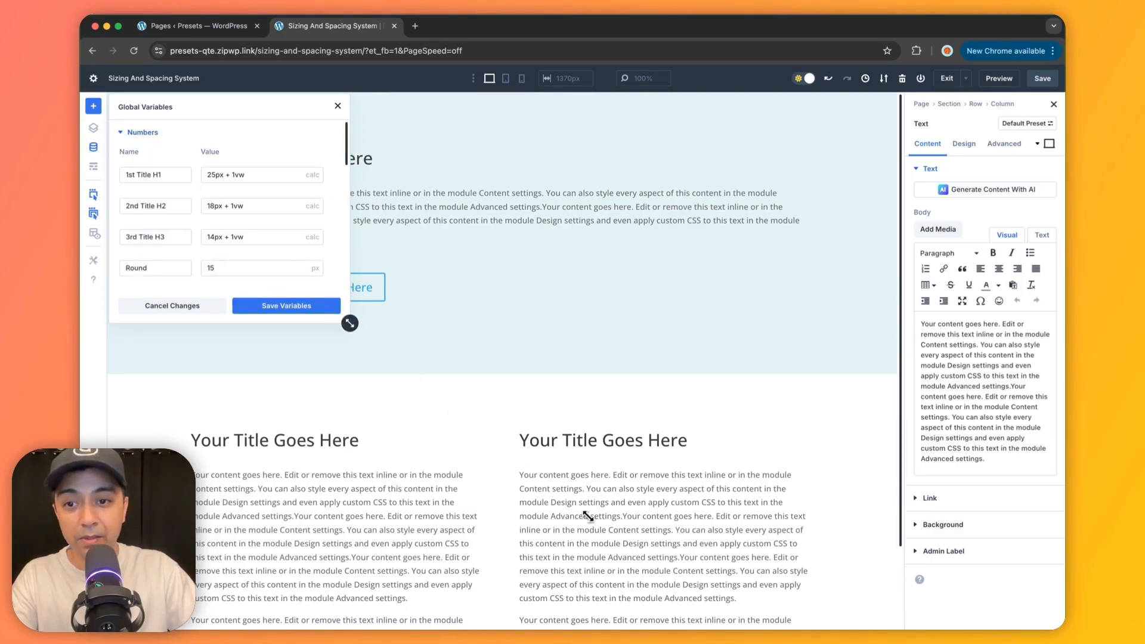